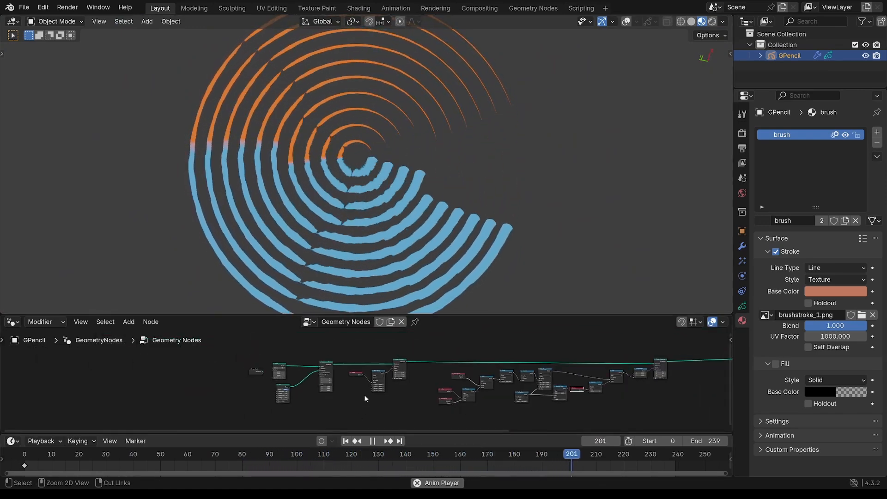
- Play the finished arc animation in the timeline, then start a new empty General file
{"action": "left_click", "coordinate": [82, 453]}
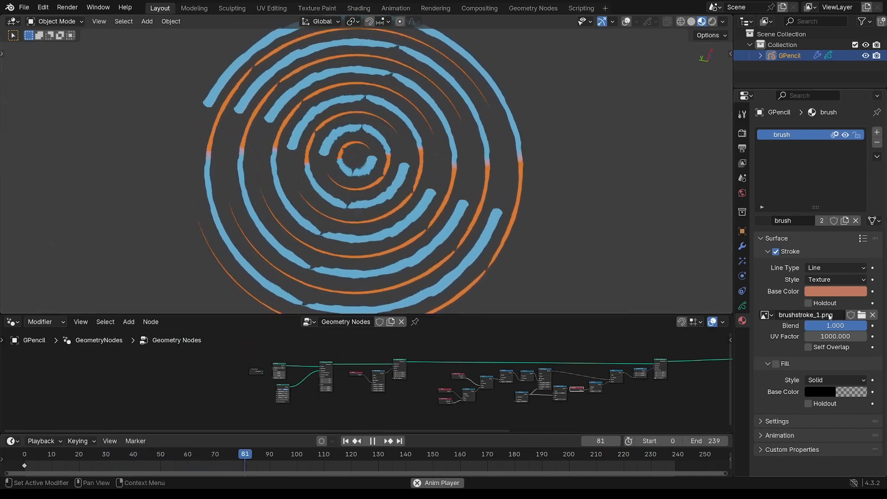
{"action": "left_click", "coordinate": [372, 441]}
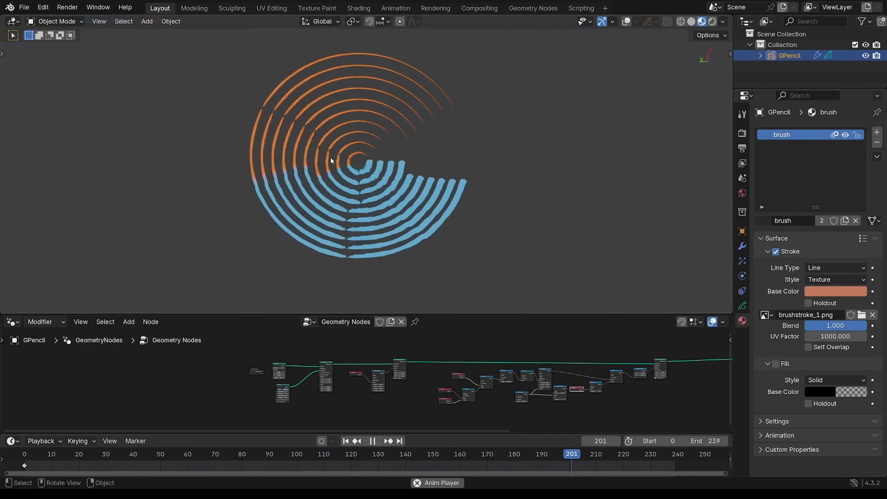
{"action": "left_click", "coordinate": [81, 454]}
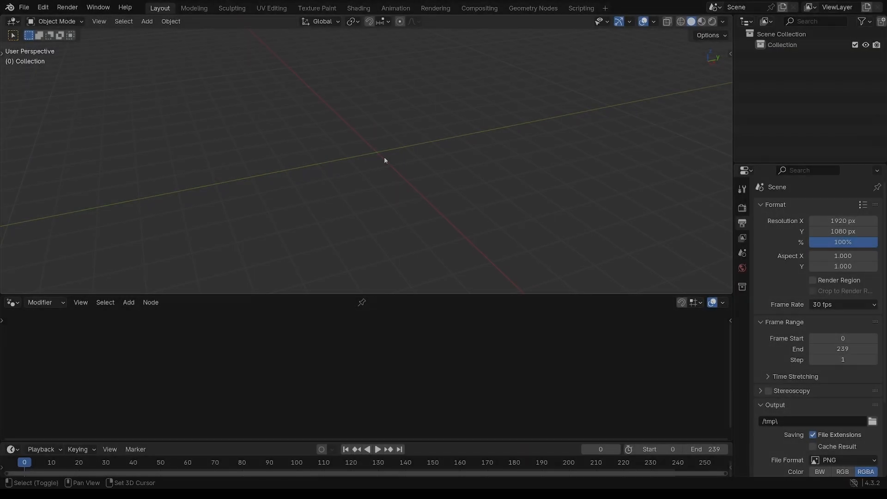
- Add an empty Grease Pencil object and create a new Geometry Nodes tree on it
{"action": "left_click", "coordinate": [147, 22]}
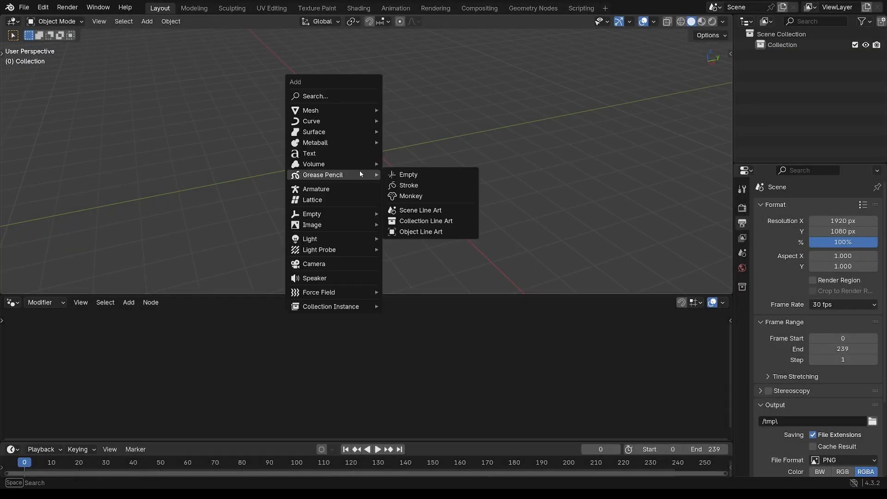
{"action": "left_click", "coordinate": [408, 175]}
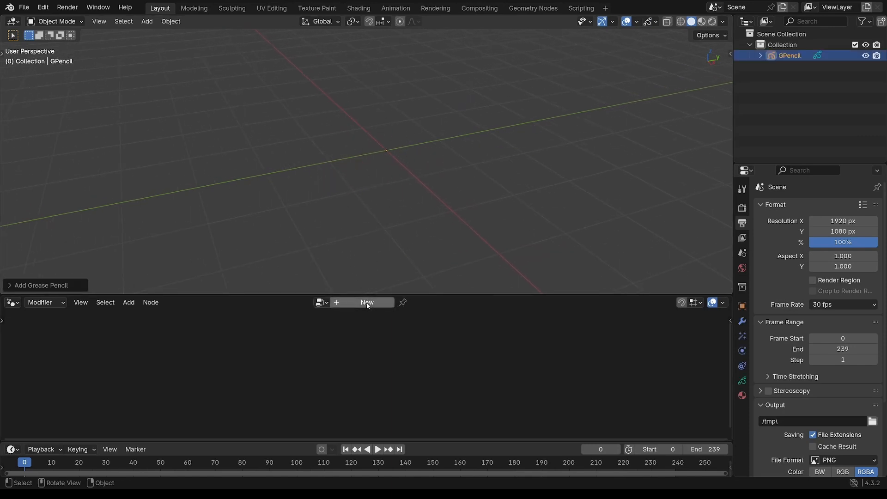
{"action": "left_click", "coordinate": [367, 302]}
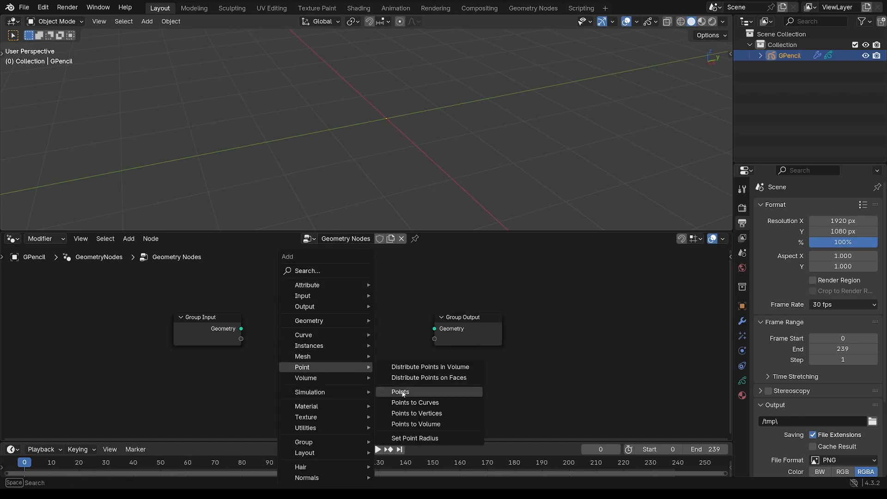
- Add a Points node with Count 10 feeding the output, then an Instance on Points node
{"action": "left_click", "coordinate": [400, 392]}
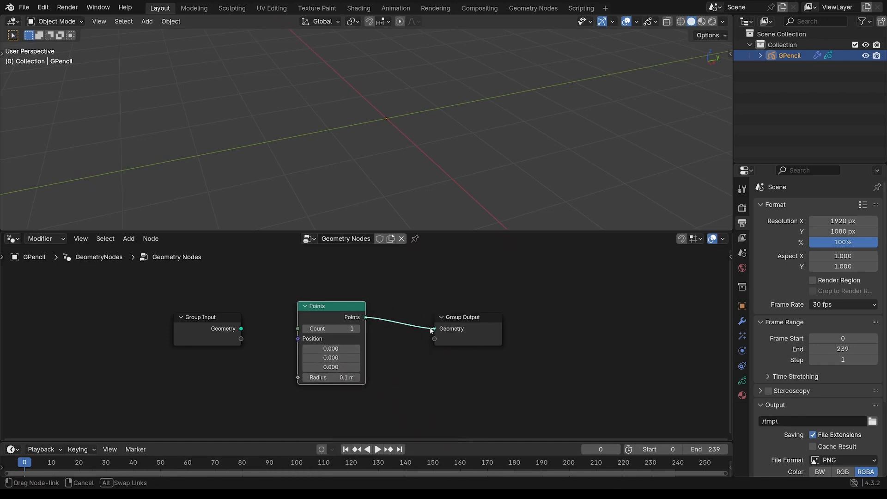
{"action": "left_click", "coordinate": [331, 328]}
{"action": "type", "text": "0"}
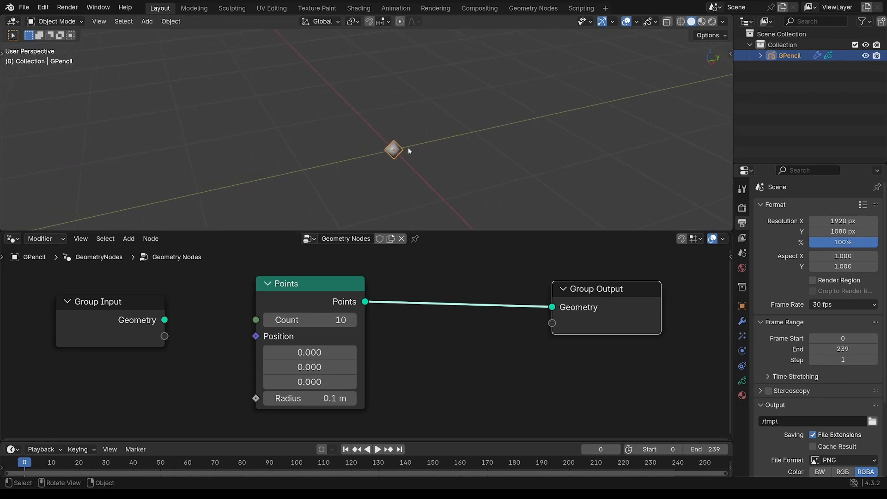
{"action": "mouse_move", "coordinate": [397, 138]}
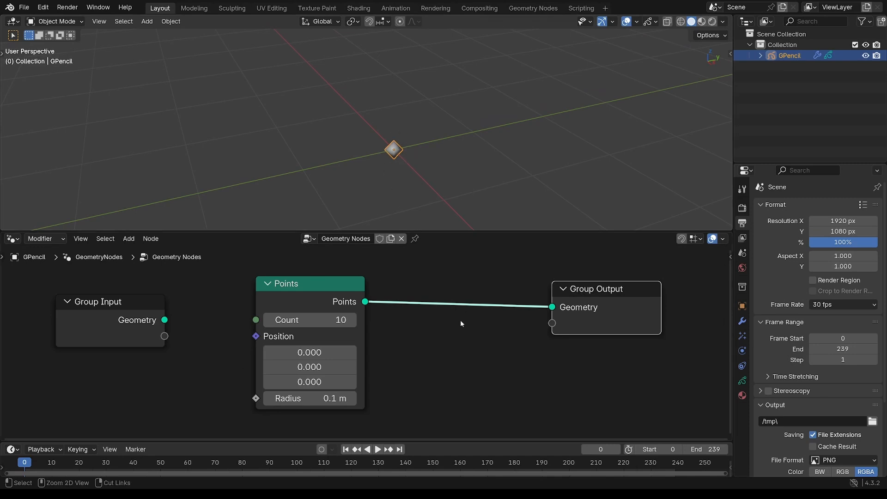
{"action": "scroll", "scroll_direction": "down", "scroll_amount": 3}
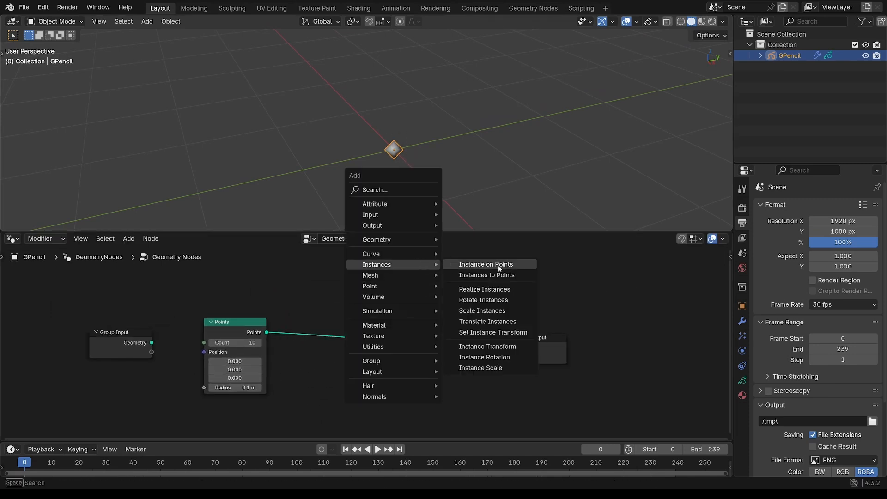
{"action": "left_click", "coordinate": [484, 263]}
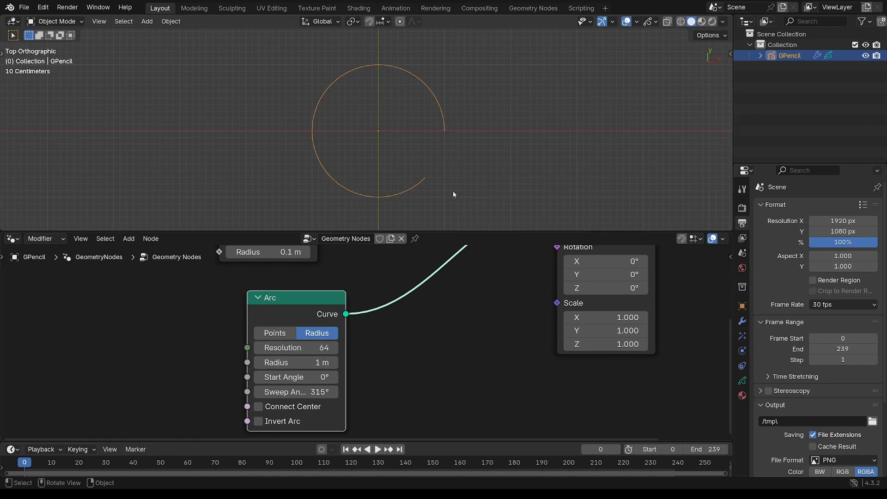
{"action": "mouse_move", "coordinate": [426, 202]}
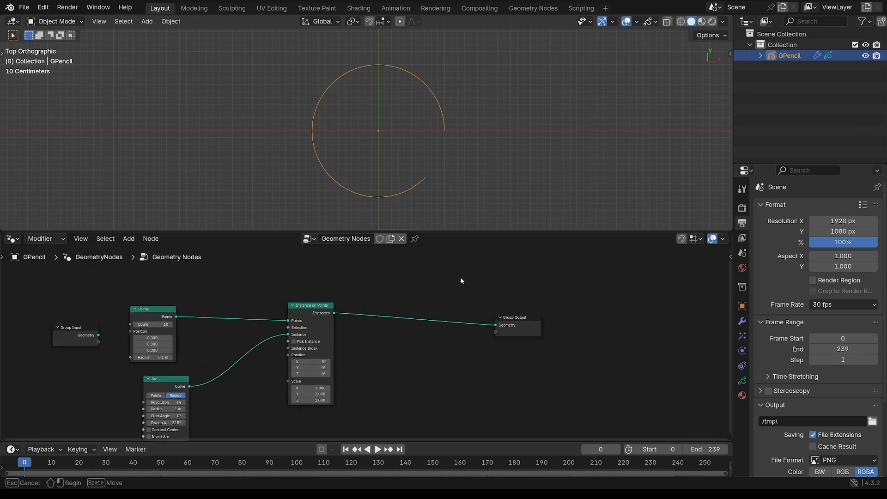
- Add a Scale Instances node driven by Index so the arcs grow into concentric rings
{"action": "left_click", "coordinate": [414, 287]}
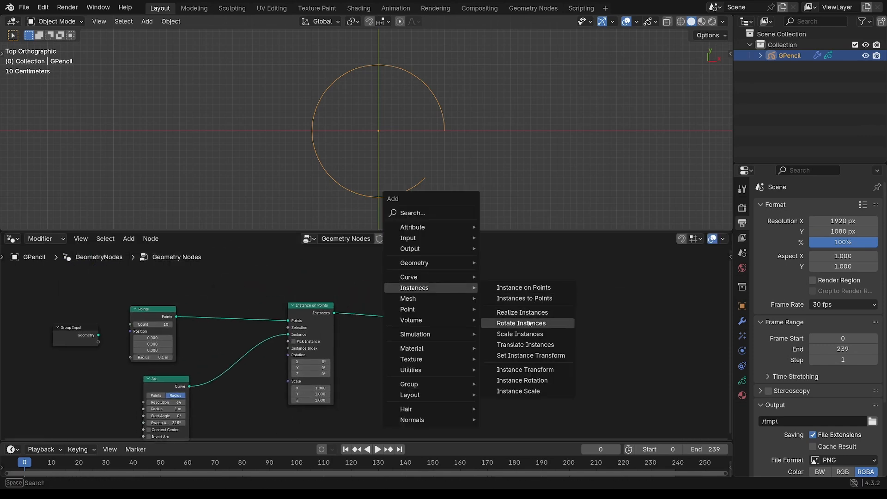
{"action": "left_click", "coordinate": [518, 334]}
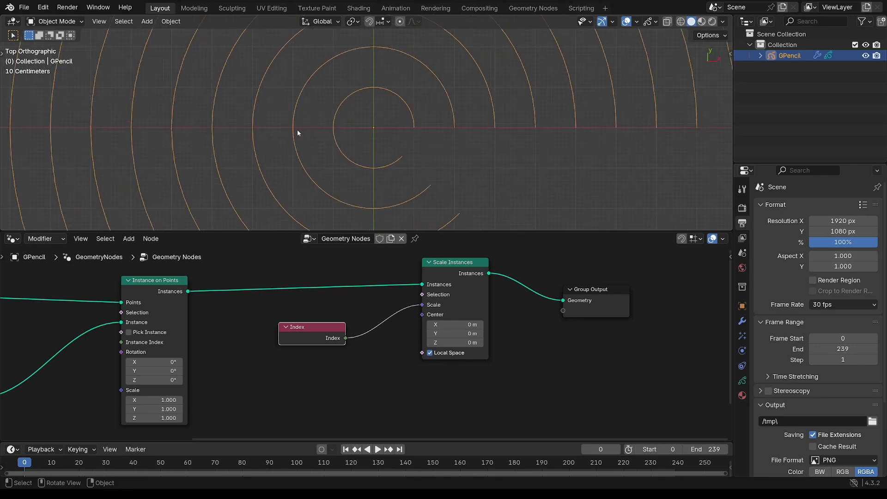
{"action": "mouse_move", "coordinate": [430, 140]}
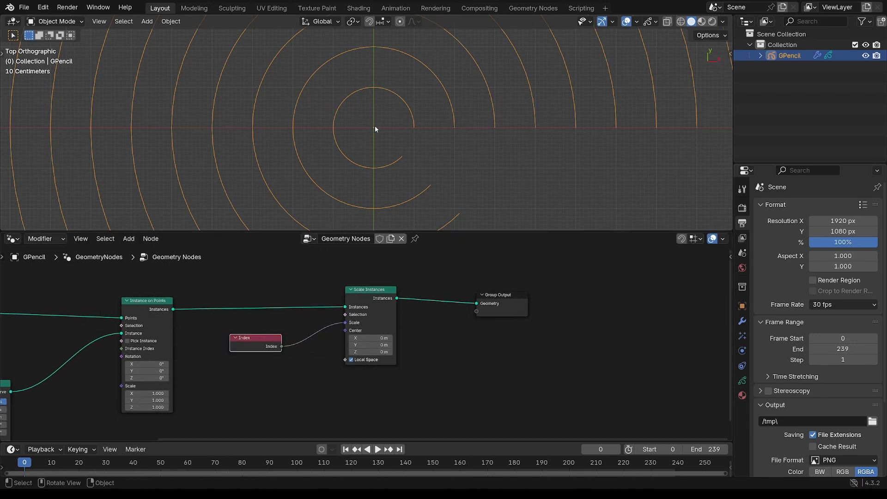
{"action": "mouse_move", "coordinate": [377, 132]}
{"action": "type", "text": "map"}
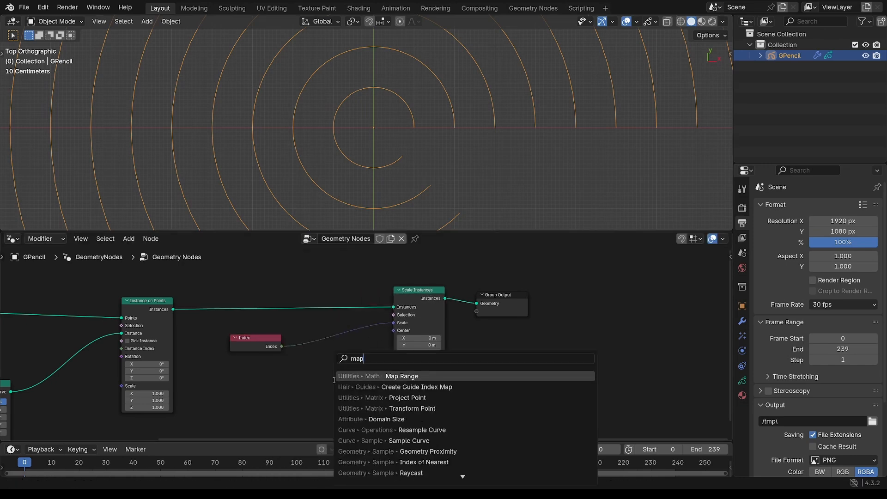
- Insert a Map Range between Index and the Scale input to tighten the ring spacing
{"action": "left_click", "coordinate": [401, 376]}
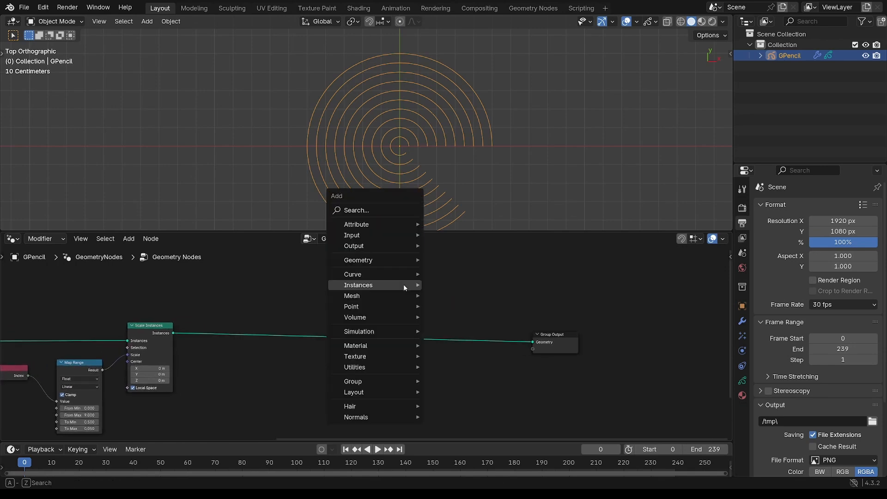
- Add Curves to Grease Pencil before the output and show the Material properties
{"action": "type", "text": "grease"}
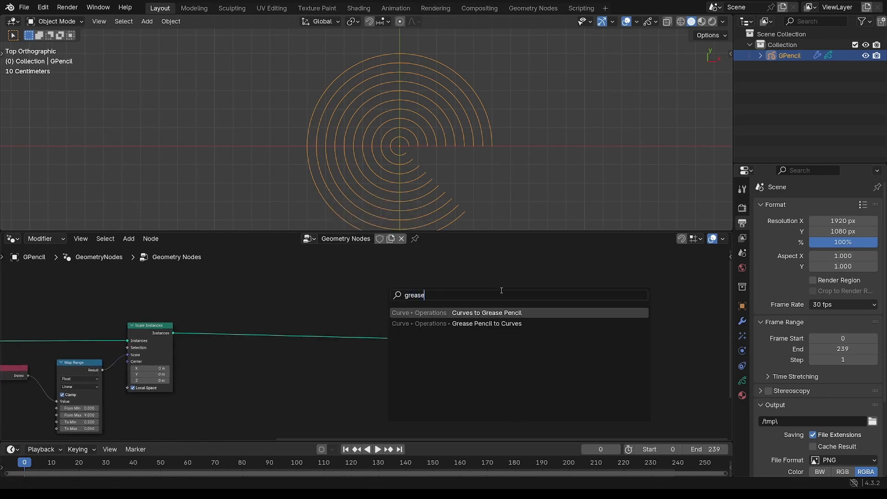
{"action": "left_click", "coordinate": [486, 312]}
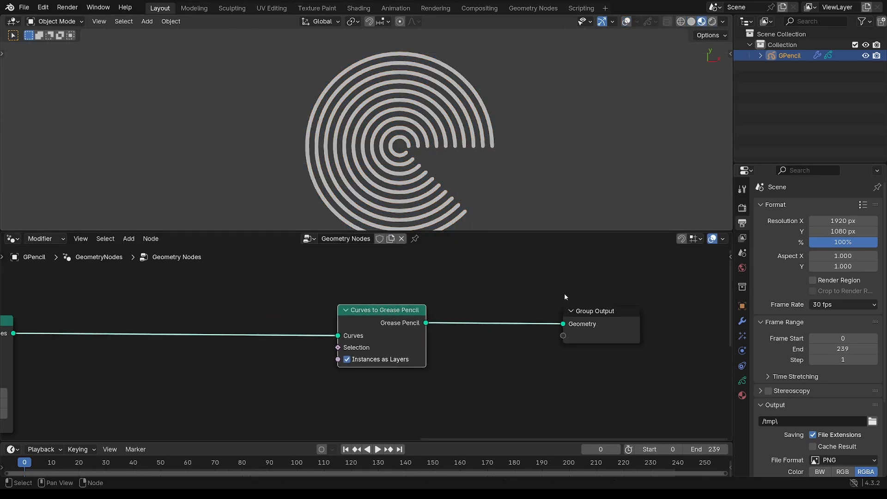
{"action": "left_click", "coordinate": [742, 395]}
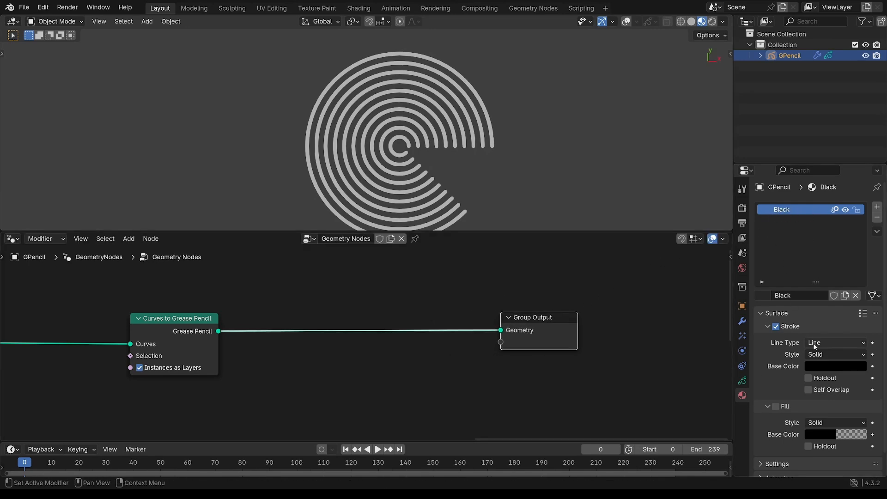
- Add a Set Material node assigning the Black material, renamed to 'brush'
{"action": "left_click", "coordinate": [835, 366]}
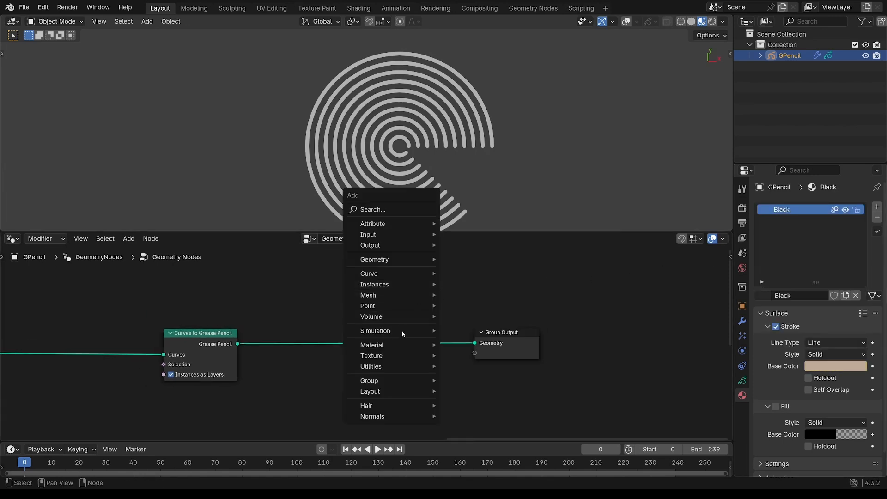
{"action": "left_click", "coordinate": [372, 344]}
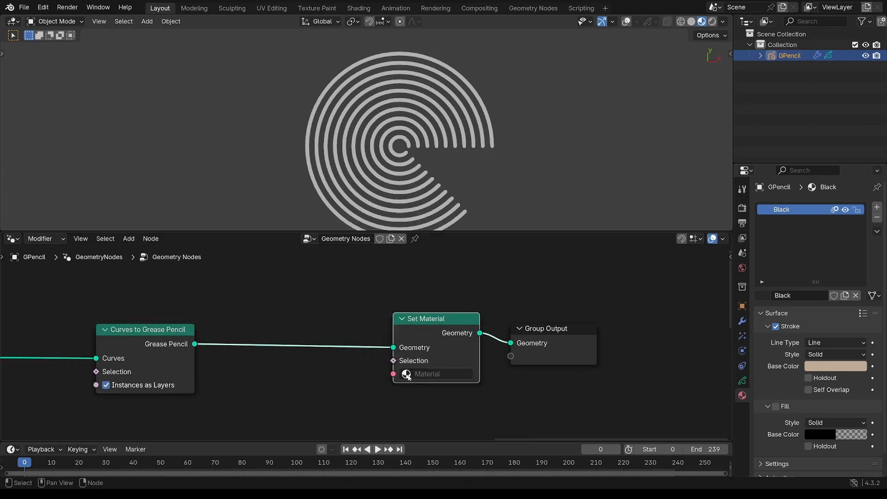
{"action": "left_click", "coordinate": [432, 373]}
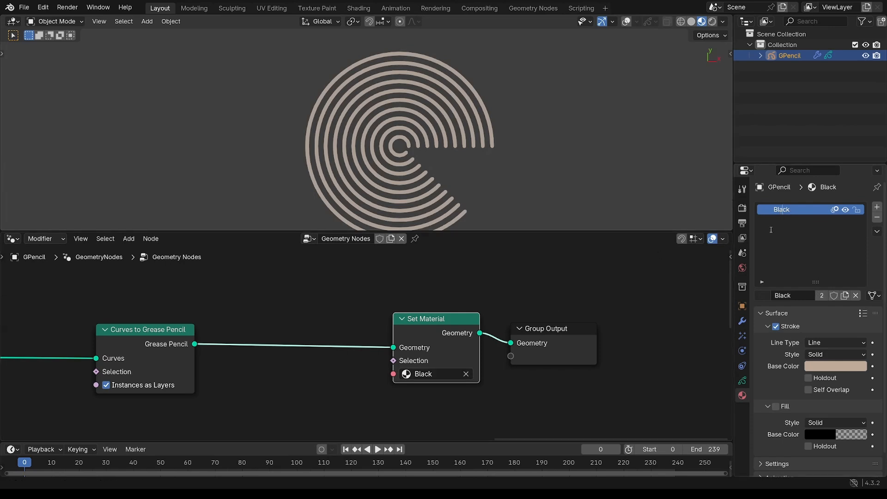
{"action": "type", "text": "br"}
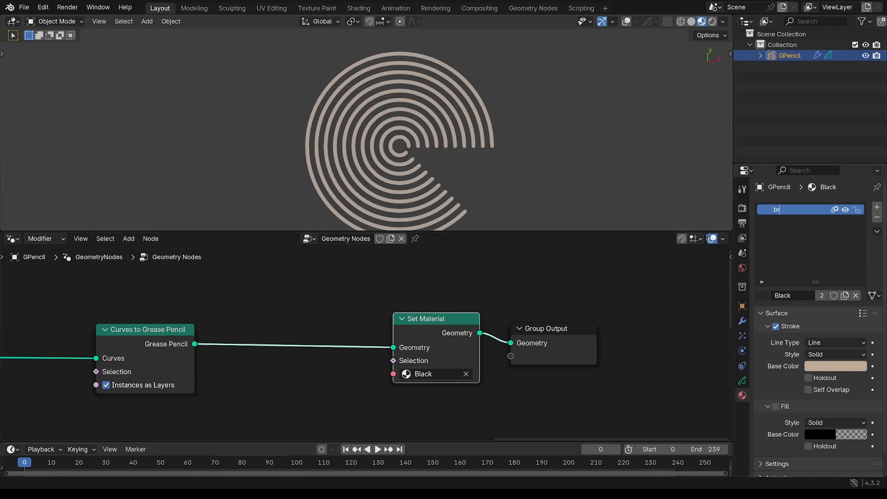
{"action": "type", "text": "brush"}
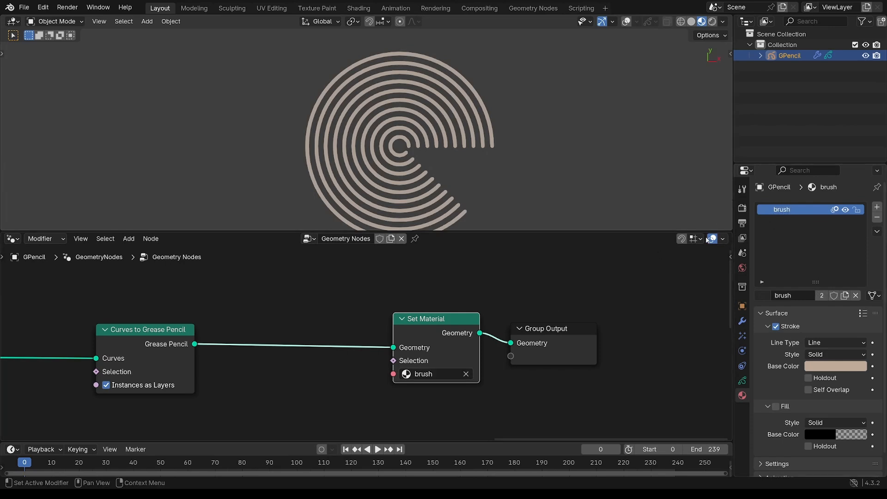
- Set the brush material's stroke Base Color to green
{"action": "left_click", "coordinate": [836, 366]}
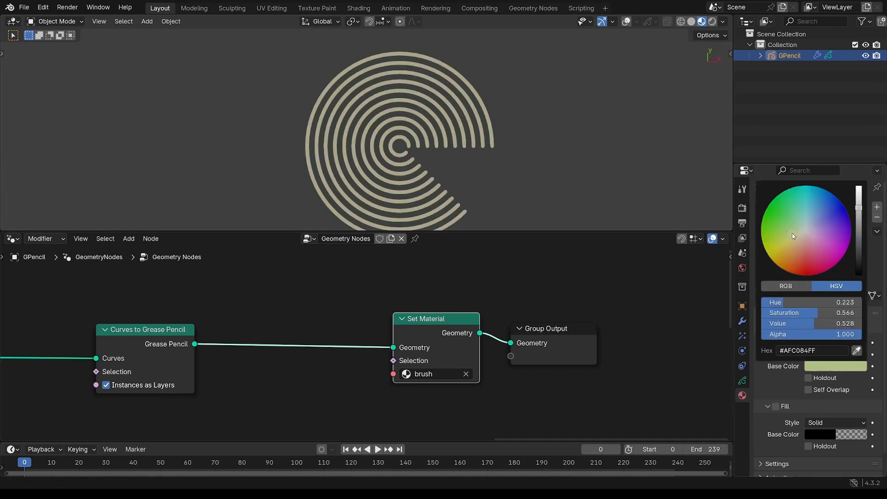
{"action": "left_click", "coordinate": [781, 249]}
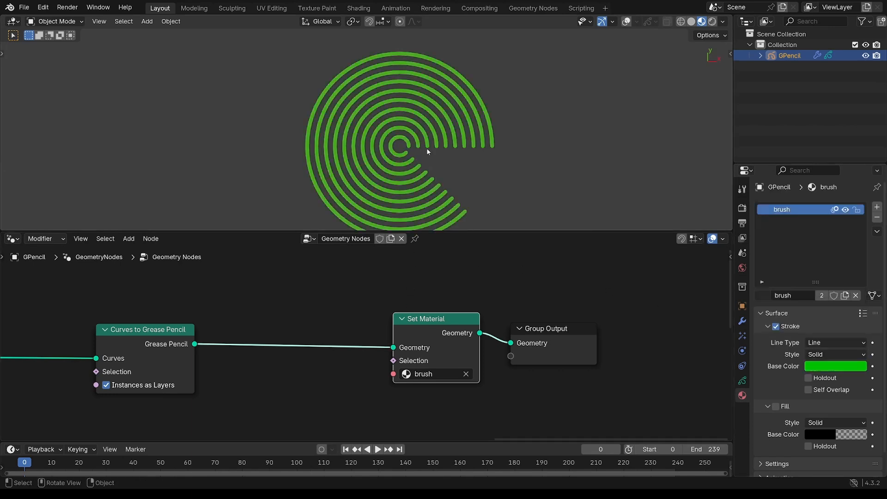
{"action": "scroll", "scroll_direction": "down", "scroll_amount": 3}
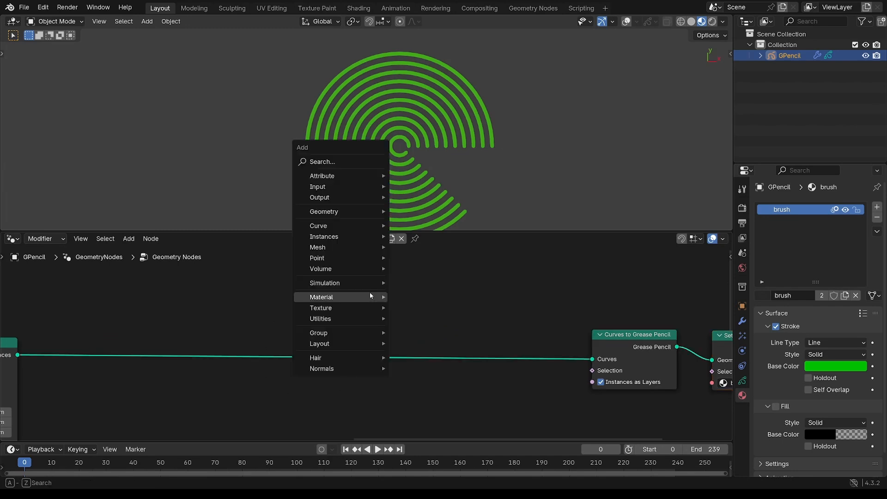
{"action": "mouse_move", "coordinate": [322, 175]}
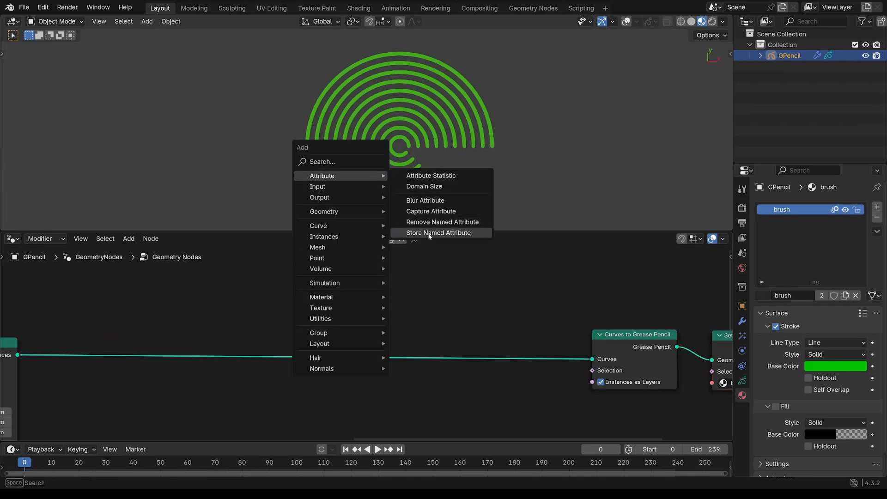
- Store a blue Color attribute named vertex_color on the arc points
{"action": "left_click", "coordinate": [438, 232]}
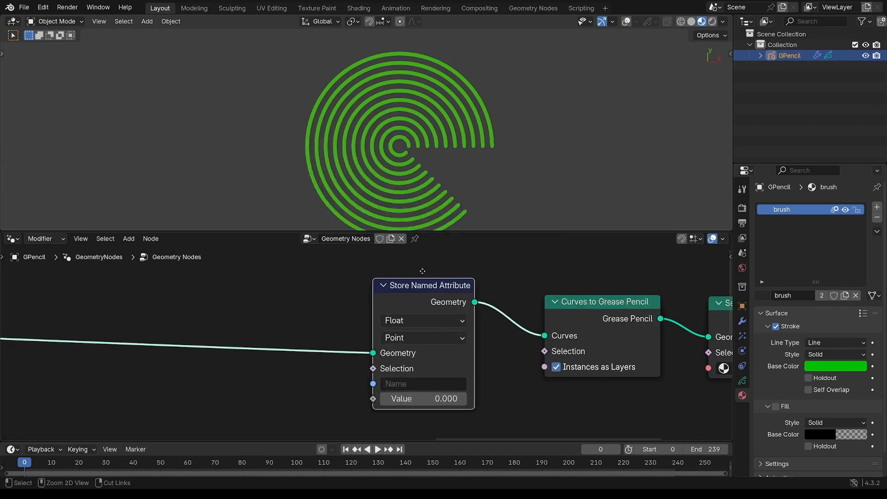
{"action": "left_click", "coordinate": [422, 320]}
{"action": "type", "text": "vertex_color"}
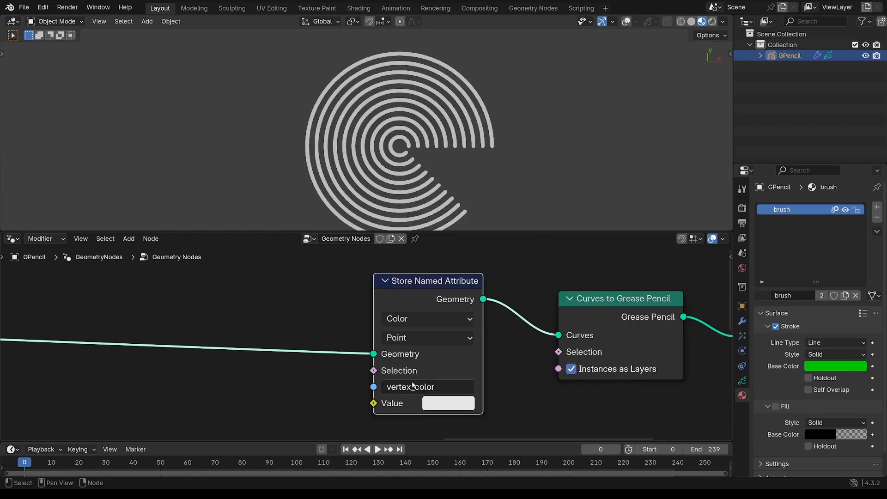
{"action": "left_click", "coordinate": [448, 403]}
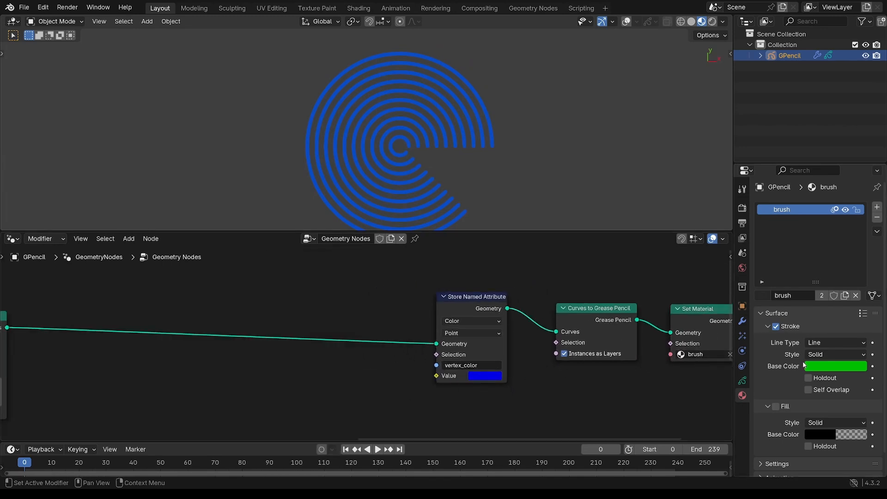
- Change the brush material's Base Color to salmon
{"action": "left_click", "coordinate": [836, 366]}
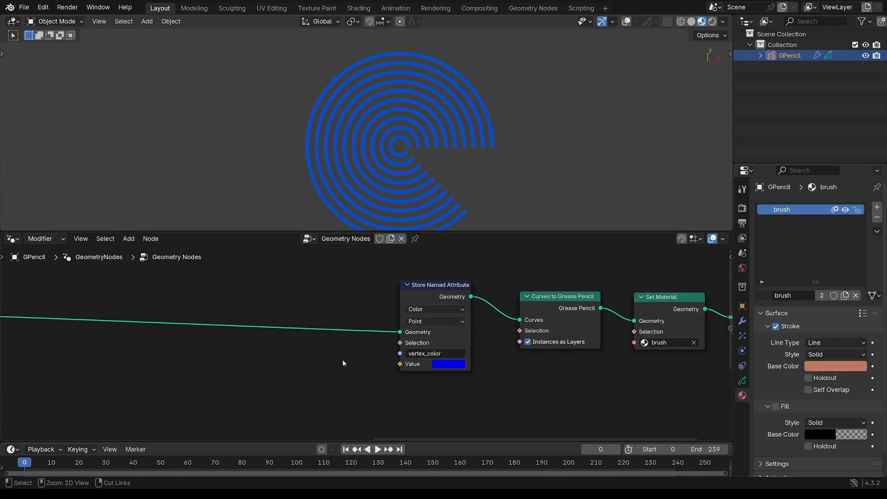
{"action": "left_click", "coordinate": [128, 238]}
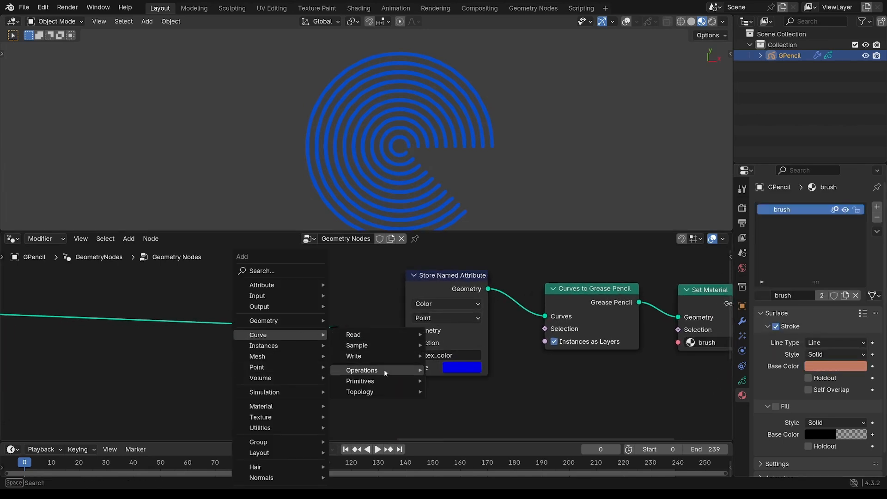
{"action": "mouse_move", "coordinate": [352, 334]}
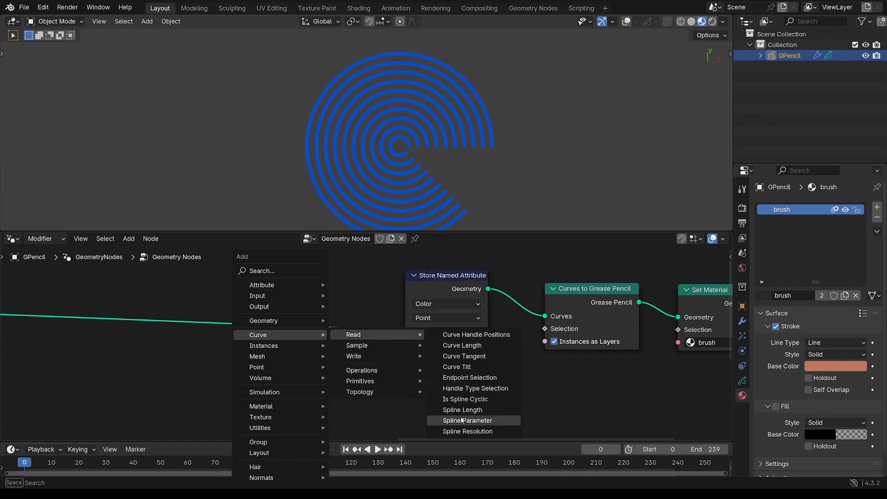
- Drive the stored vertex_color with a Spline Parameter node's Factor output
{"action": "left_click", "coordinate": [468, 420]}
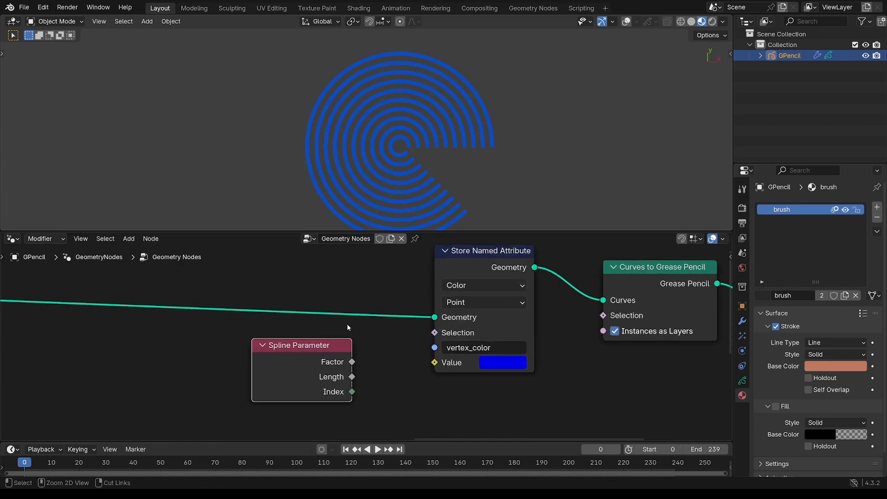
{"action": "left_click_drag", "start_coordinate": [351, 361], "coordinate": [434, 363]}
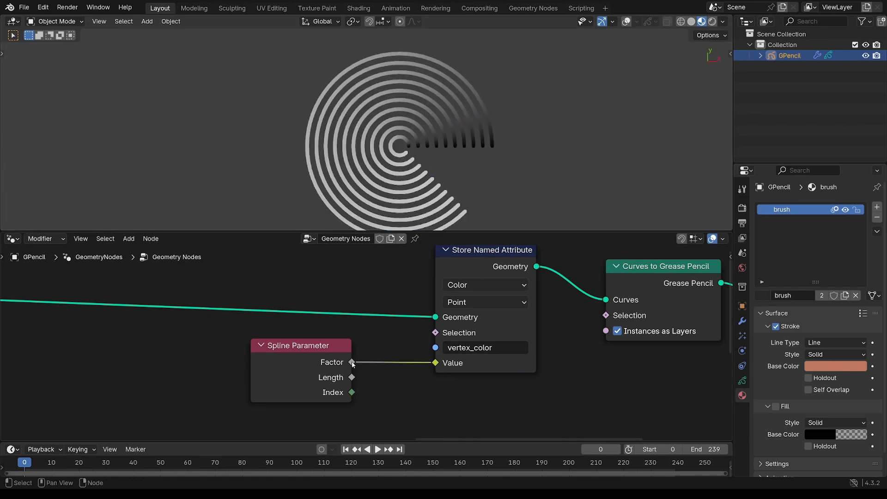
{"action": "mouse_move", "coordinate": [490, 151]}
{"action": "type", "text": "ram"}
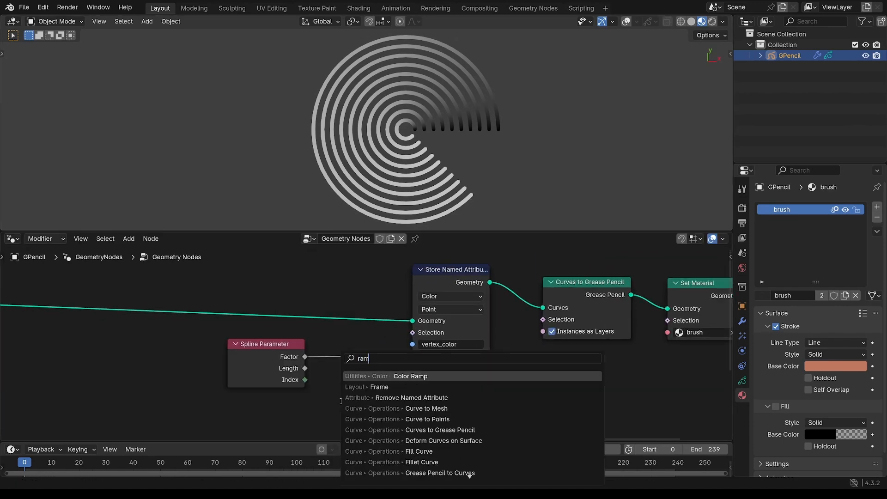
- Insert a Constant Color Ramp split at the middle with orange and blue stops on the Factor
{"action": "left_click", "coordinate": [409, 376]}
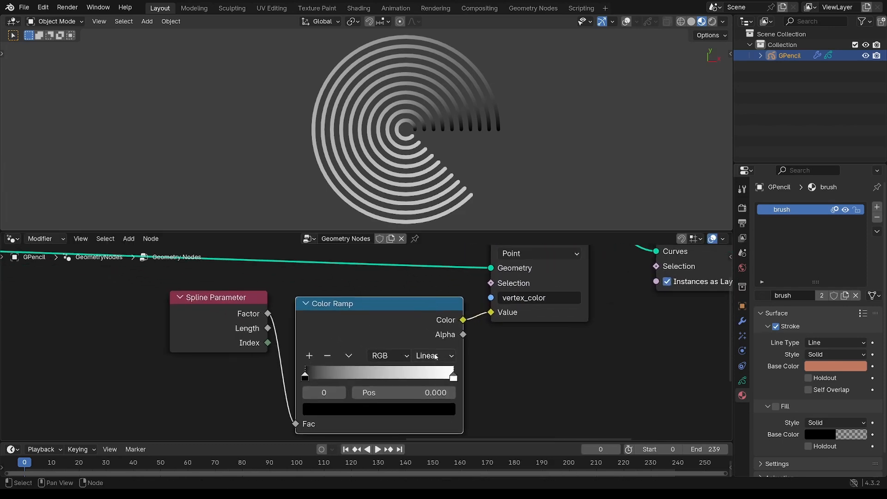
{"action": "left_click", "coordinate": [433, 355]}
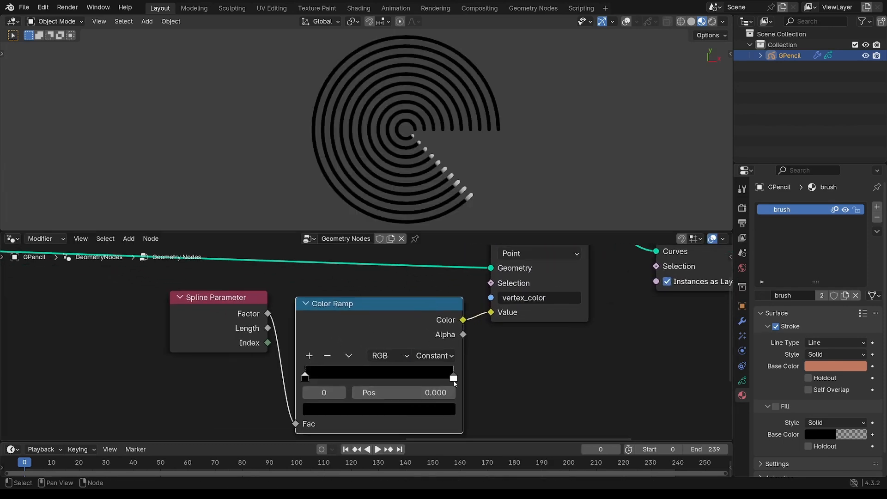
{"action": "left_click_drag", "start_coordinate": [452, 377], "coordinate": [386, 377]}
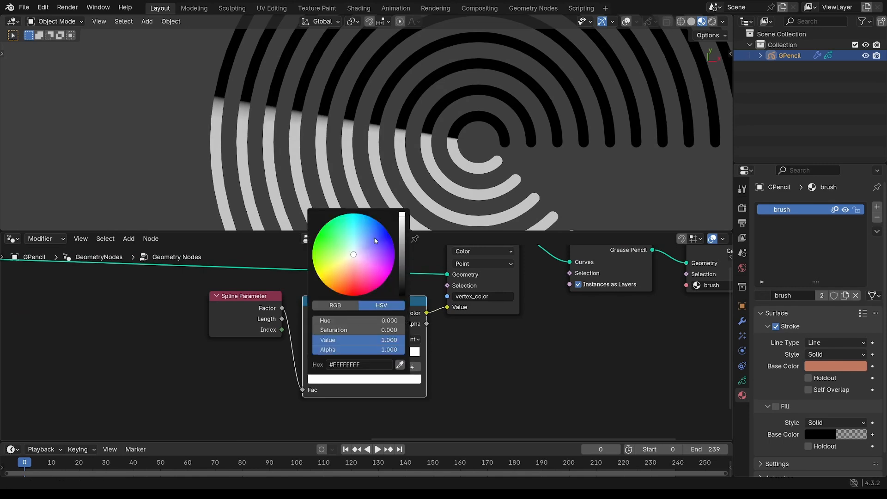
{"action": "left_click", "coordinate": [365, 215]}
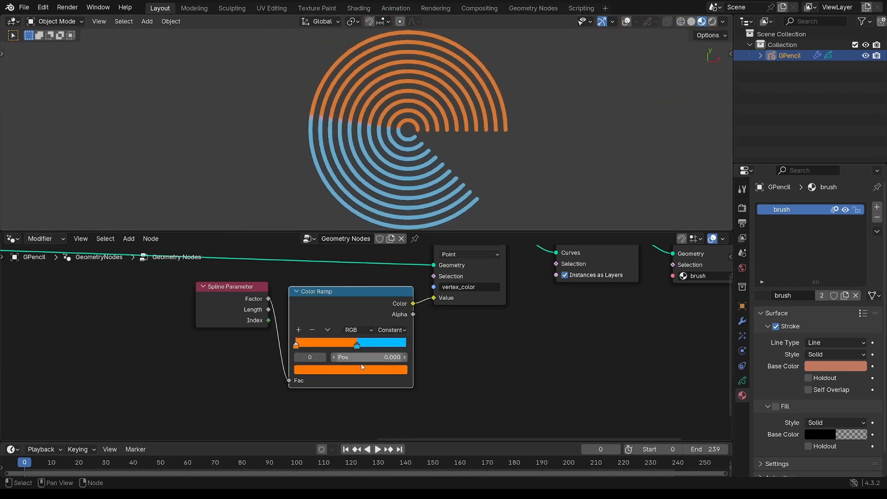
{"action": "left_click_drag", "start_coordinate": [296, 344], "coordinate": [352, 344]}
{"action": "type", "text": "."}
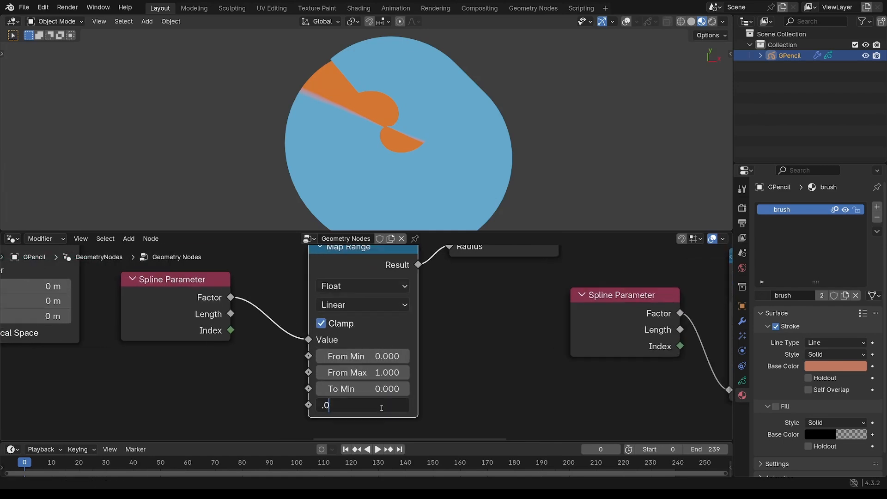
- Set the radius Map Range's To Max to 0.02 so the arcs taper from thin to thick
{"action": "type", "text": "0.020"}
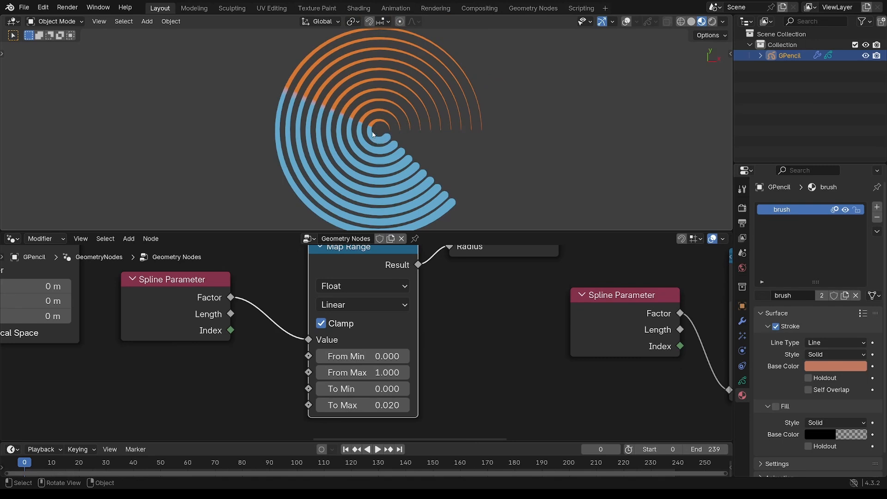
{"action": "mouse_move", "coordinate": [389, 128]}
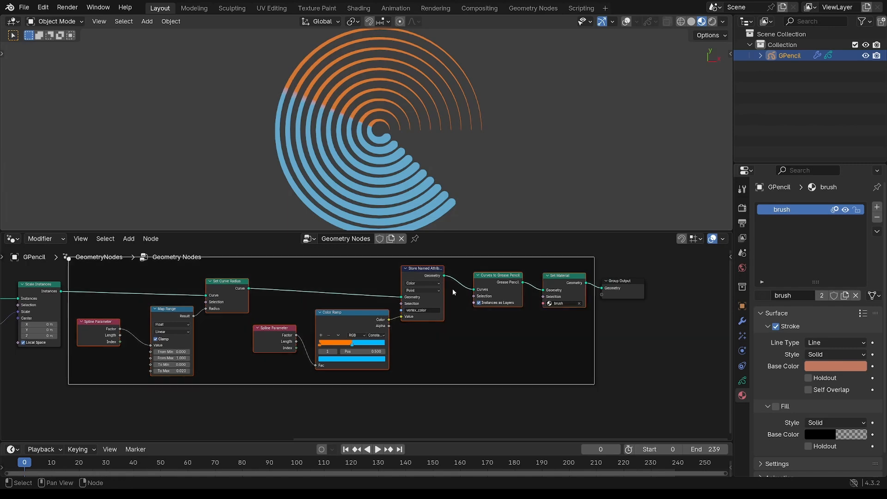
{"action": "scroll", "scroll_direction": "down", "scroll_amount": 3}
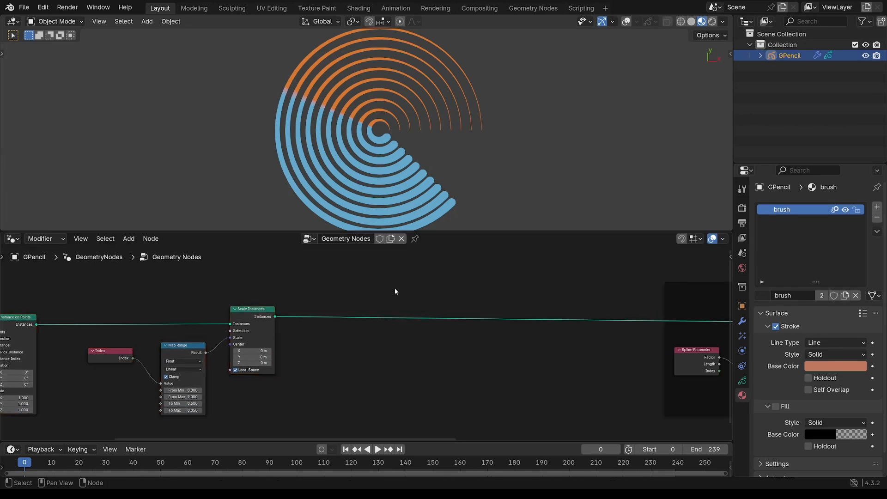
{"action": "mouse_move", "coordinate": [406, 148]}
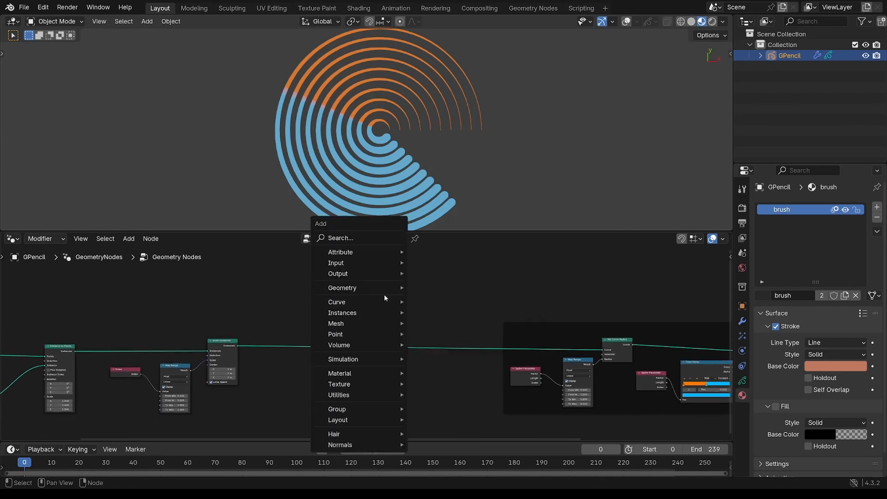
{"action": "mouse_move", "coordinate": [342, 312]}
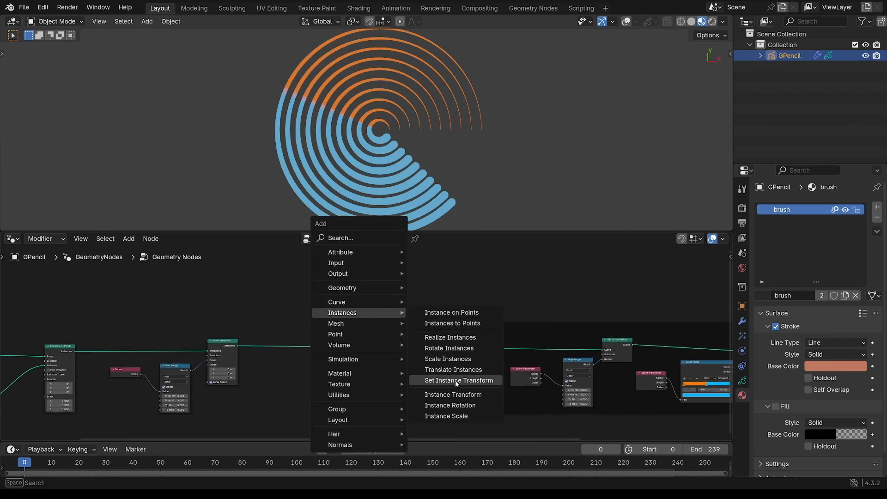
{"action": "mouse_move", "coordinate": [447, 358]}
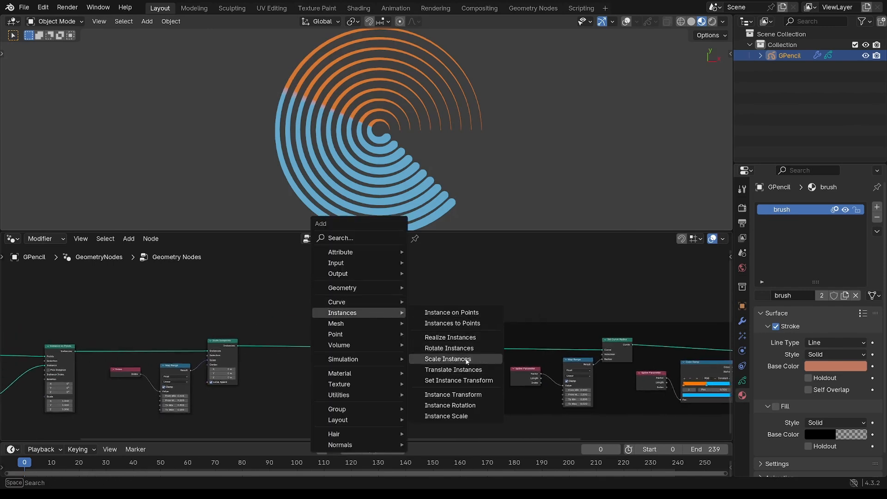
- Add a Rotate Instances node for the arcs and test turning them around Z
{"action": "left_click", "coordinate": [447, 359]}
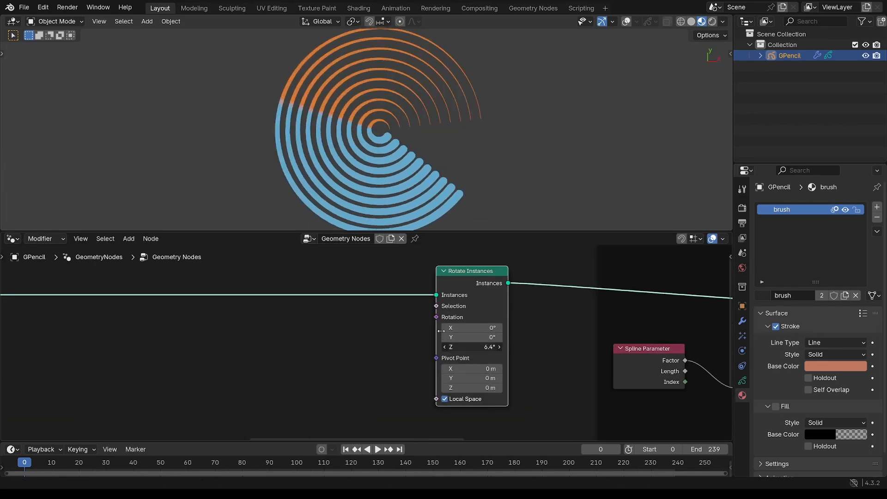
{"action": "left_click_drag", "start_coordinate": [471, 346], "coordinate": [471, 351]}
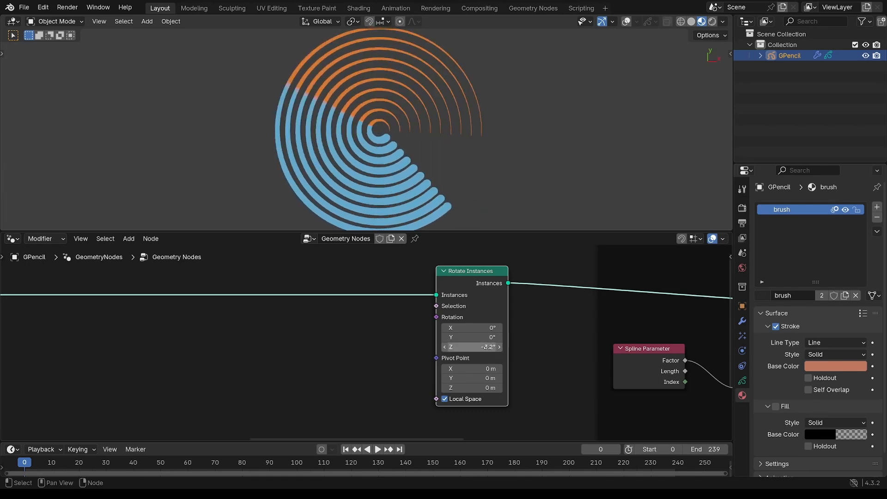
{"action": "left_click", "coordinate": [471, 347]}
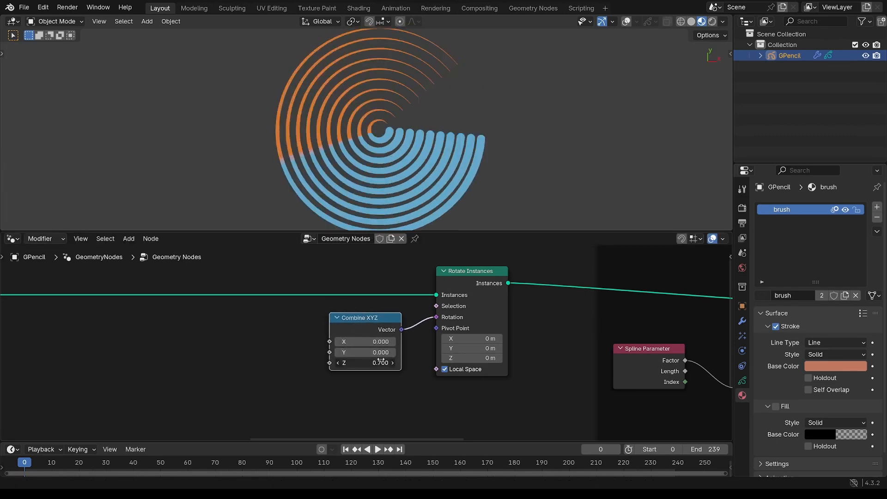
{"action": "left_click_drag", "start_coordinate": [379, 362], "coordinate": [385, 362]}
{"action": "type", "text": "scene"}
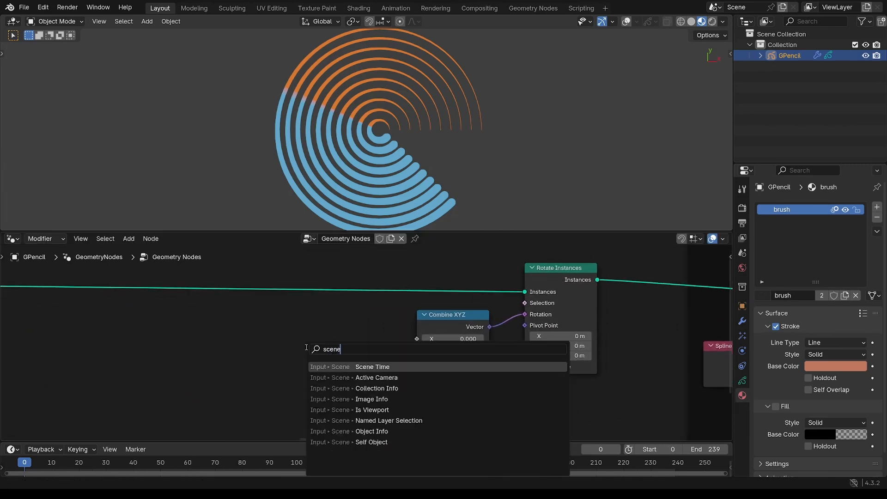
- Feed Scene Time's Frame into the Combine XYZ Z rotation and play the animation
{"action": "left_click", "coordinate": [371, 366]}
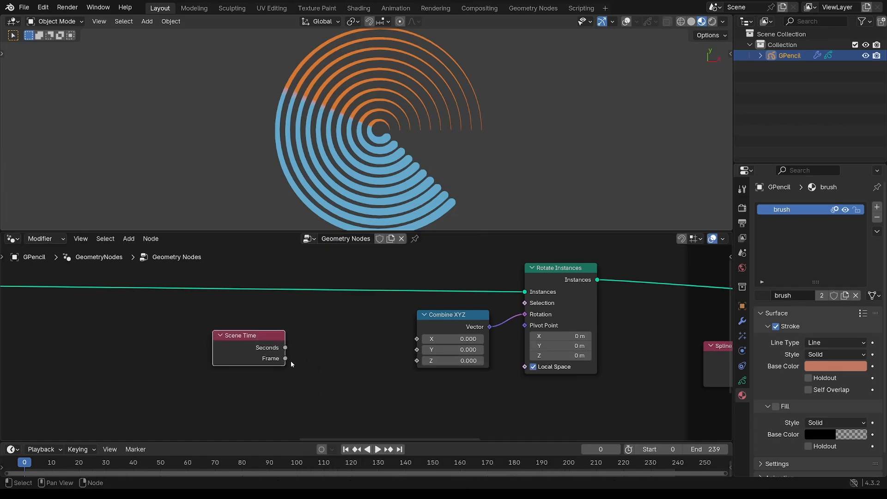
{"action": "left_click_drag", "start_coordinate": [285, 359], "coordinate": [418, 360]}
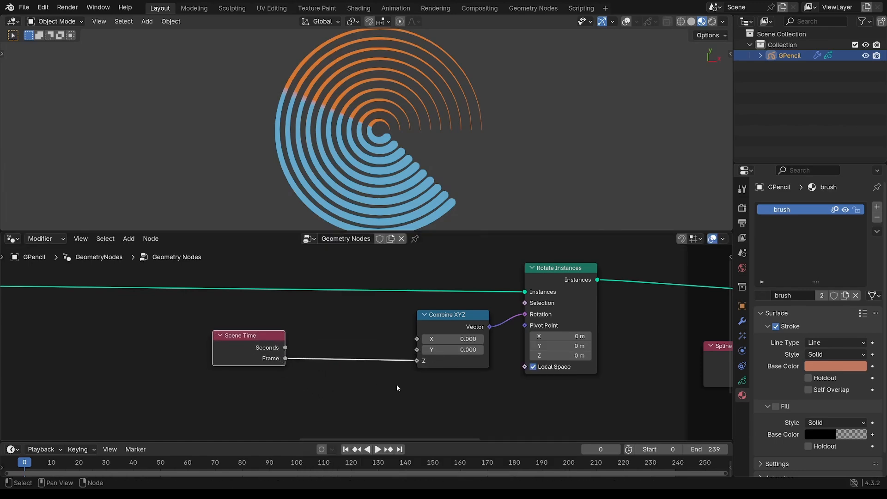
{"action": "left_click", "coordinate": [377, 449]}
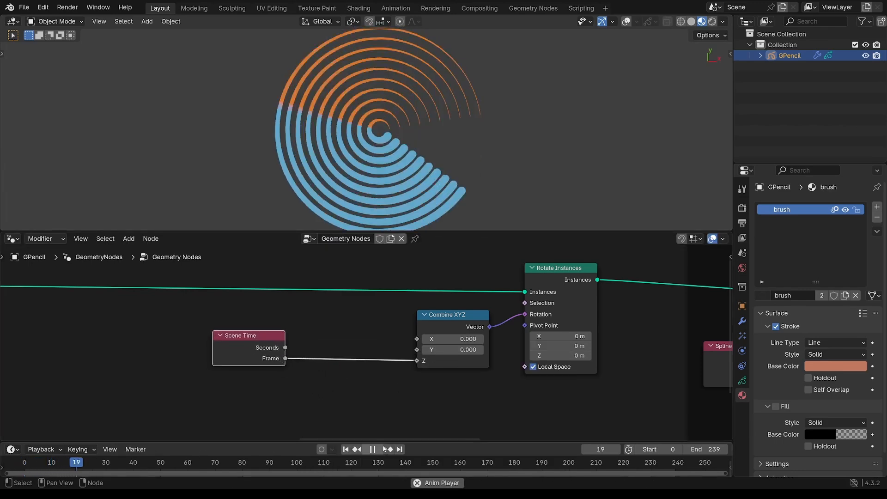
{"action": "left_click", "coordinate": [371, 449]}
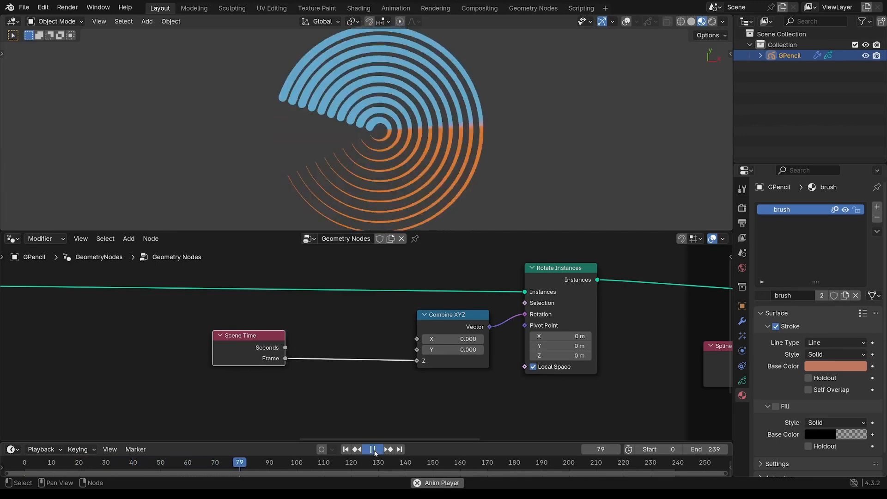
{"action": "left_click", "coordinate": [372, 449]}
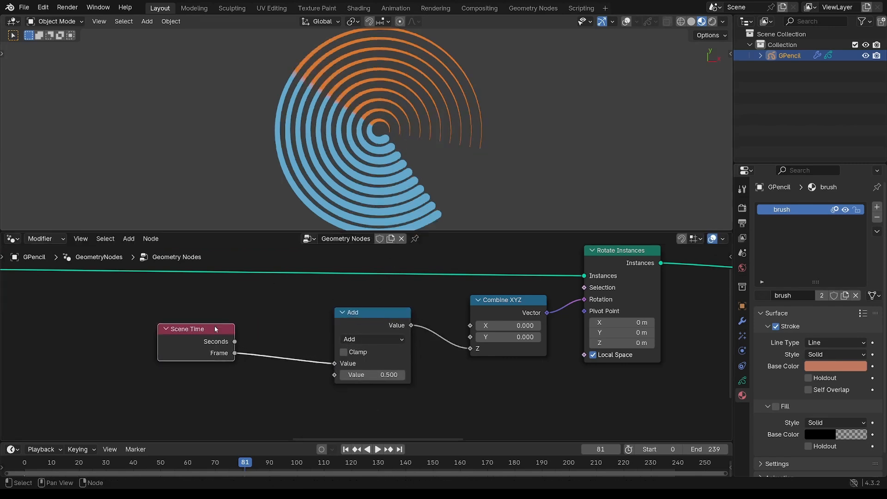
- Switch the Add math node to Divide with the frame divided by 240
{"action": "left_click", "coordinate": [371, 339]}
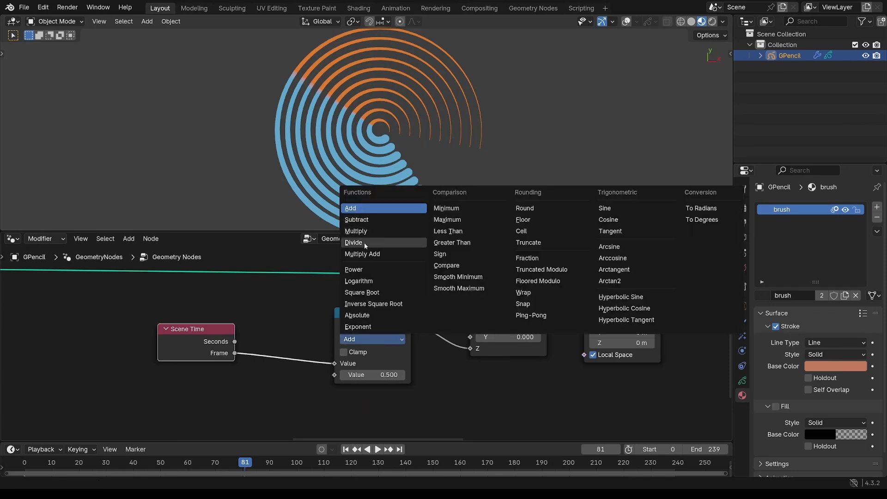
{"action": "left_click", "coordinate": [353, 243]}
{"action": "type", "text": "240"}
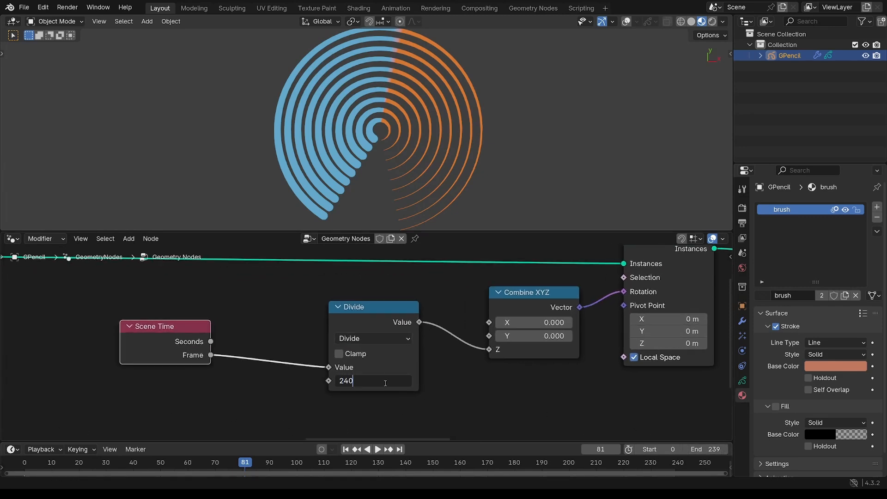
{"action": "key", "text": "Return"}
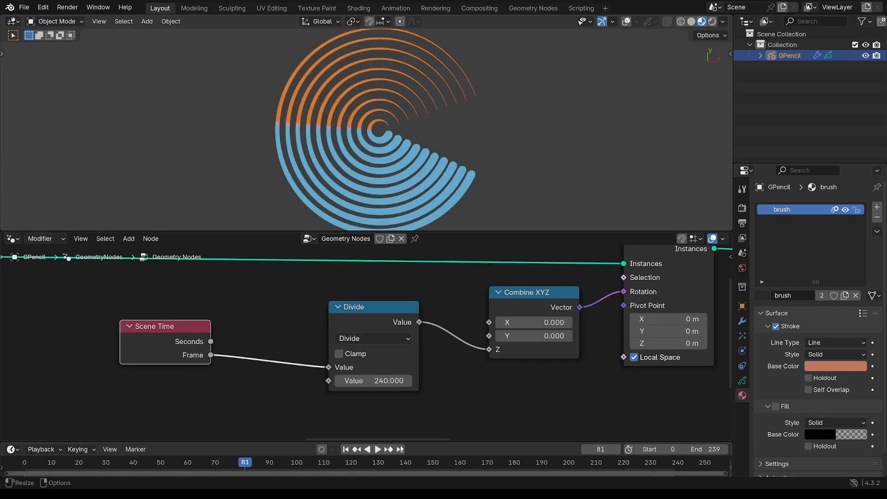
- Scrub the timeline to frames 239, 240 and 221 to check the slowed rotation
{"action": "left_click", "coordinate": [377, 449]}
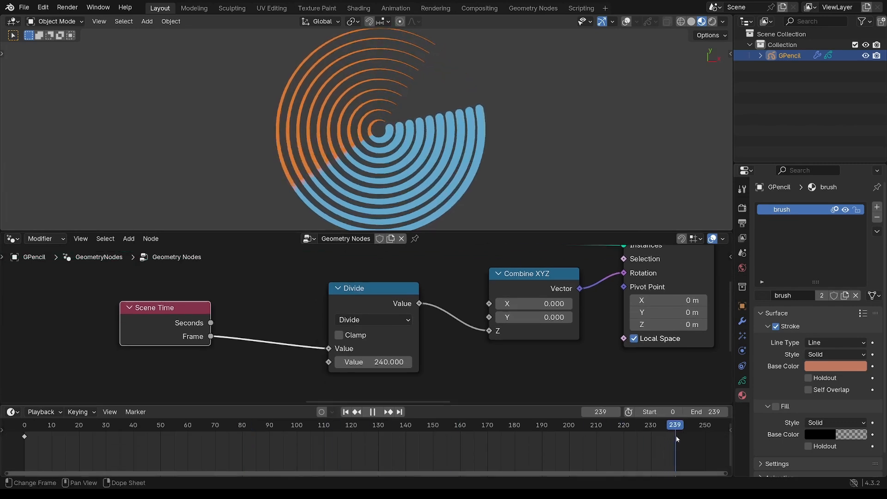
{"action": "left_click", "coordinate": [377, 411]}
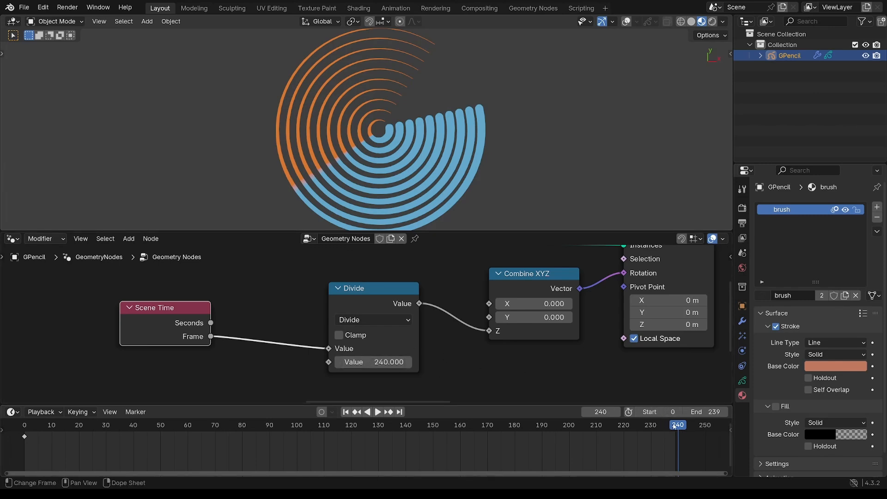
{"action": "left_click", "coordinate": [377, 412]}
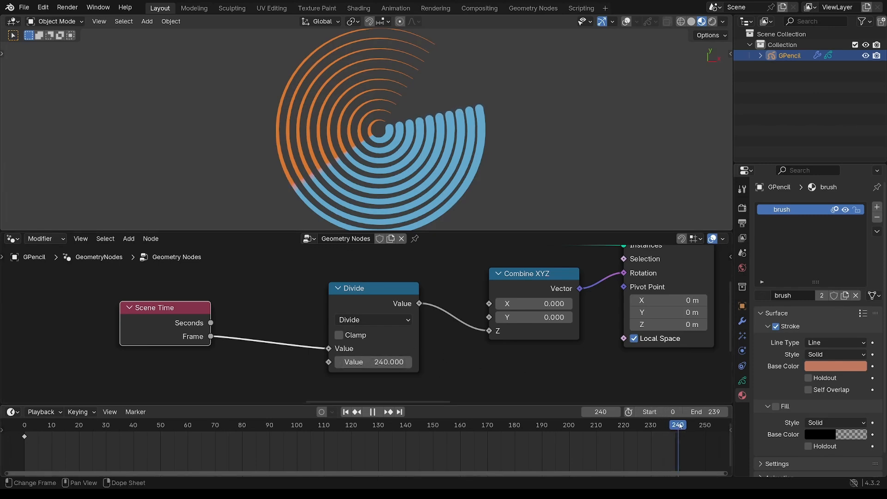
{"action": "left_click", "coordinate": [343, 411]}
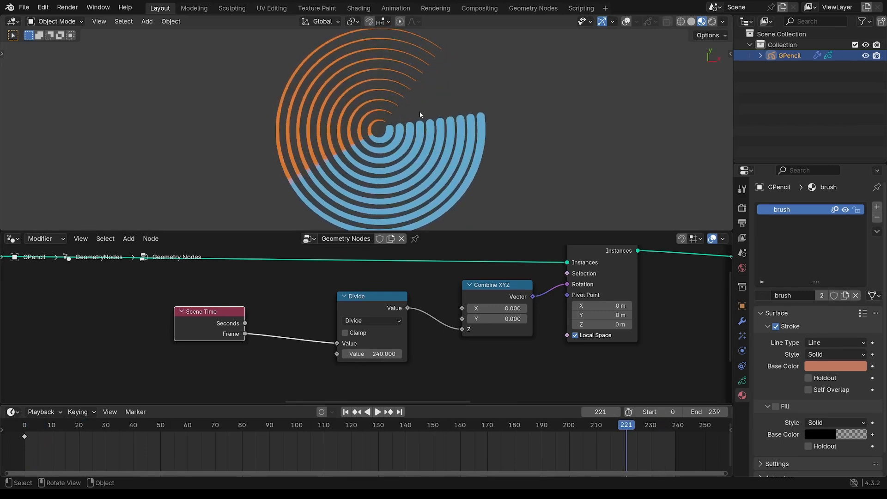
{"action": "left_click", "coordinate": [372, 295]}
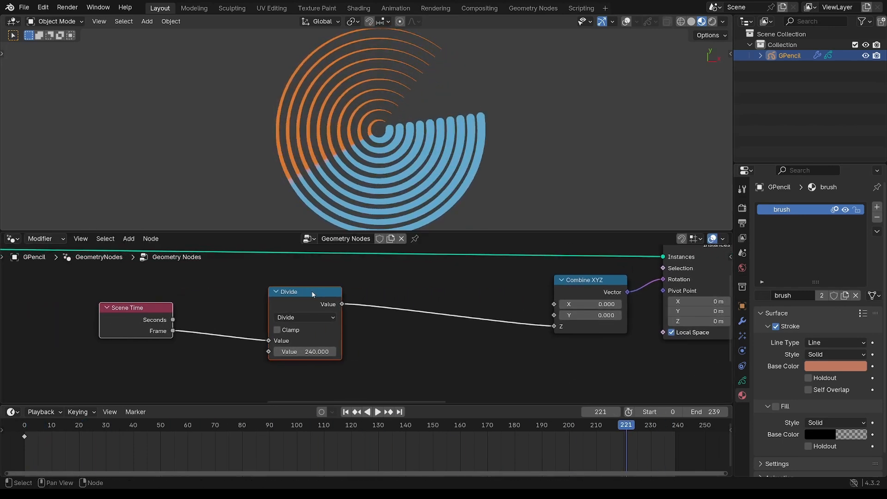
- Insert a Map Range between Divide and Combine XYZ with To Max 6.283
{"action": "left_click", "coordinate": [128, 239]}
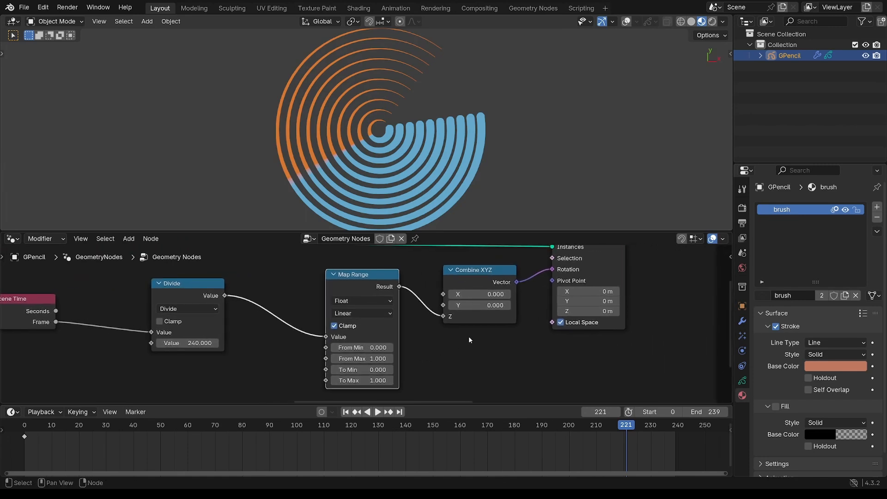
{"action": "mouse_move", "coordinate": [541, 277]}
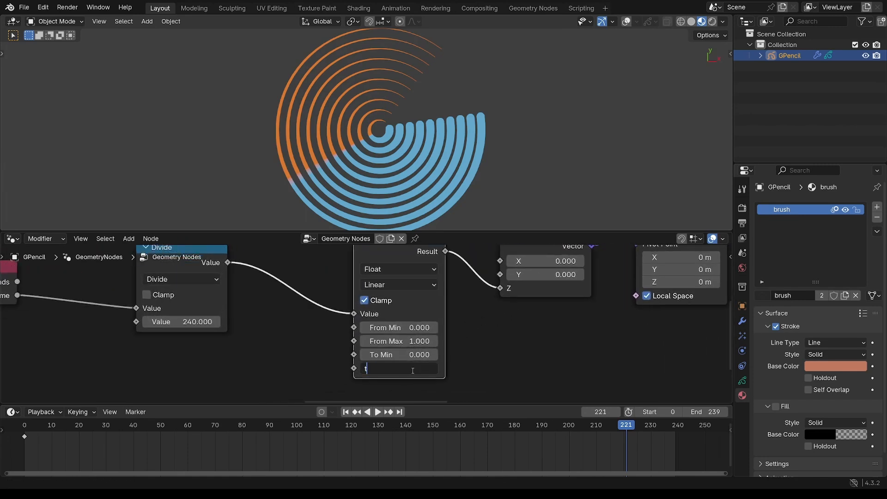
{"action": "type", "text": "6.283"}
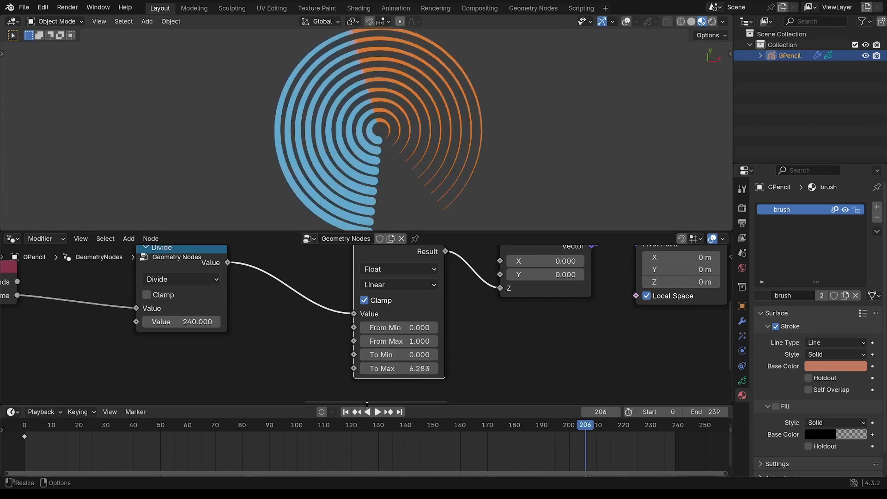
- Drive the Map Range To Max from a To Radians node set to 360 degrees
{"action": "left_click", "coordinate": [376, 412]}
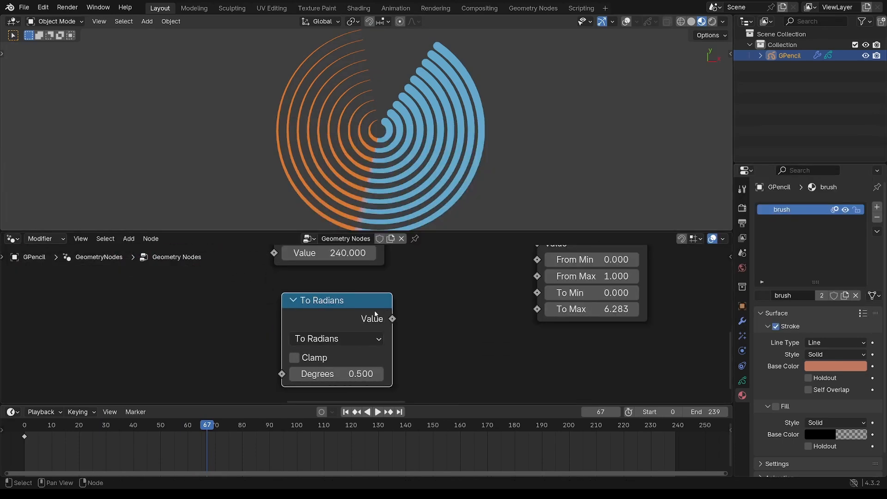
{"action": "left_click_drag", "start_coordinate": [392, 319], "coordinate": [536, 310]}
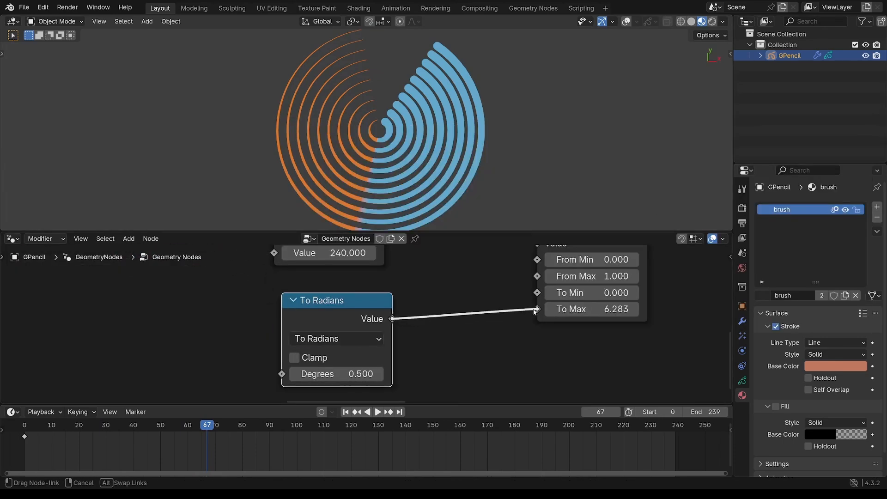
{"action": "type", "text": "360"}
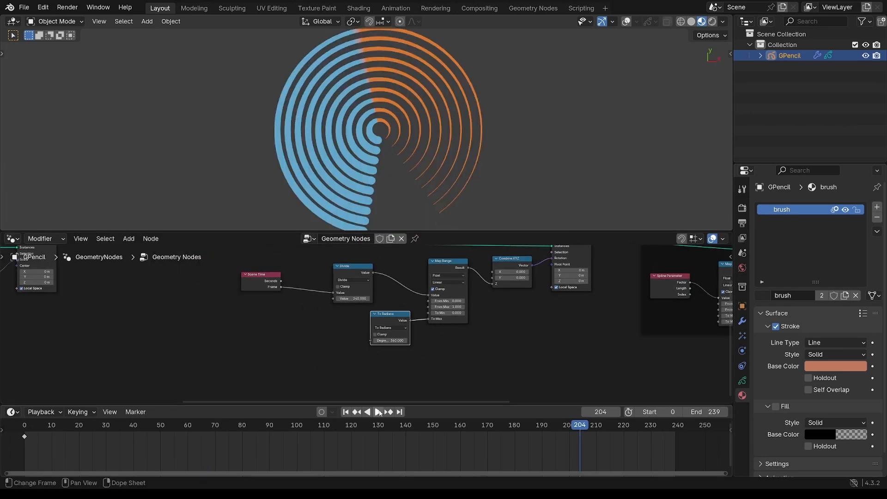
{"action": "left_click", "coordinate": [377, 412]}
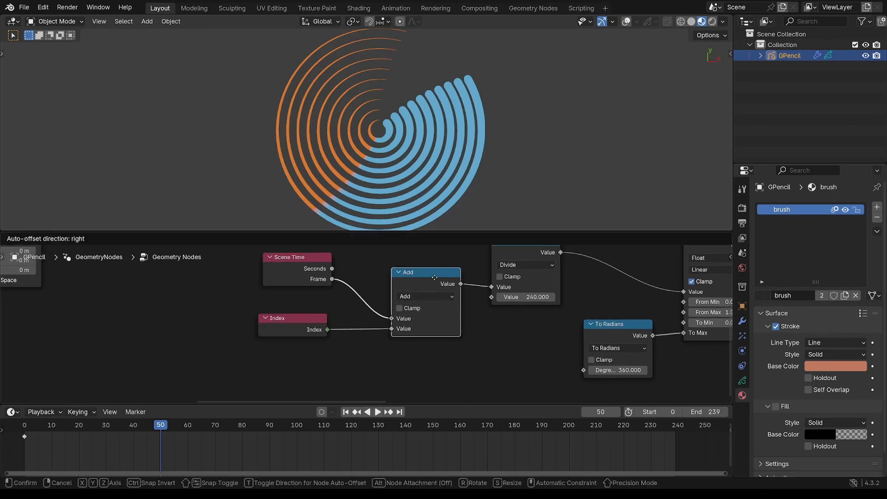
- Offset the frame by Index via Multiply and Add, and wrap the Divide output with a Fraction node
{"action": "left_click_drag", "start_coordinate": [291, 318], "coordinate": [261, 343]}
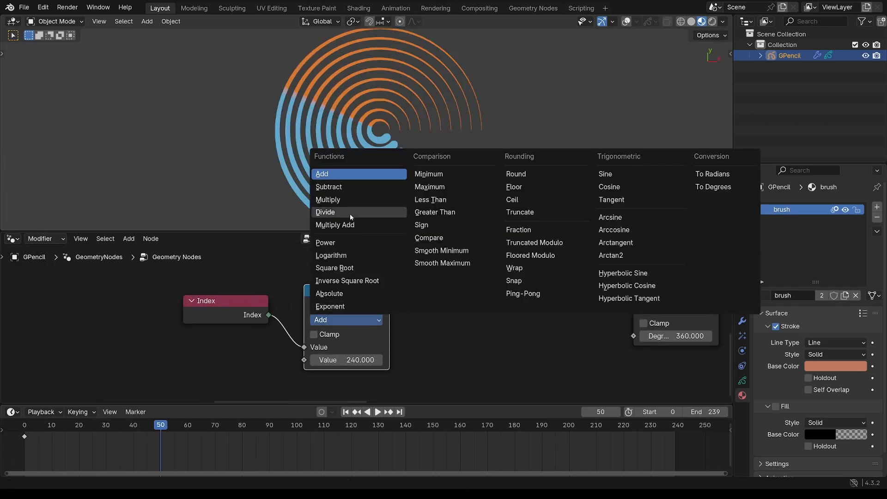
{"action": "left_click", "coordinate": [327, 200]}
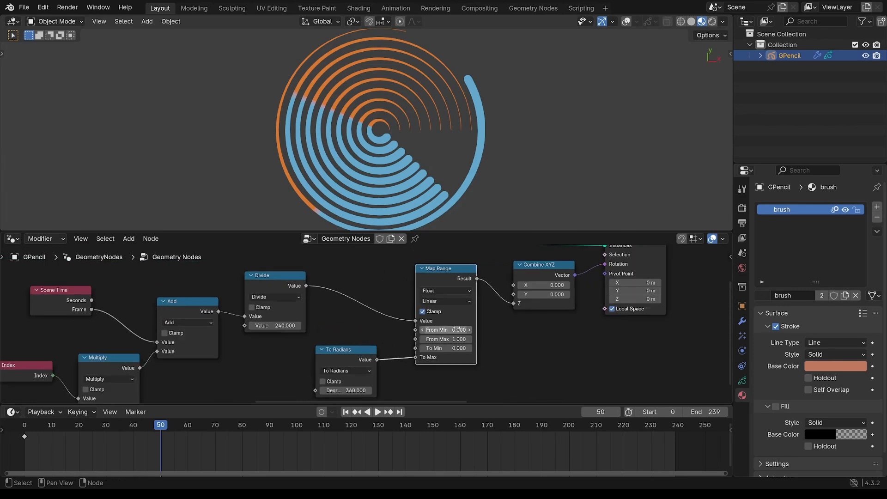
{"action": "mouse_move", "coordinate": [211, 356]}
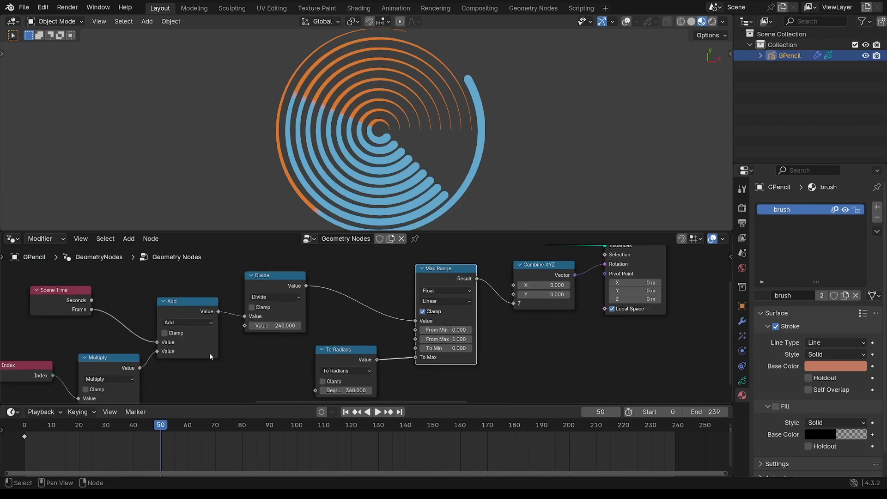
{"action": "mouse_move", "coordinate": [433, 322]}
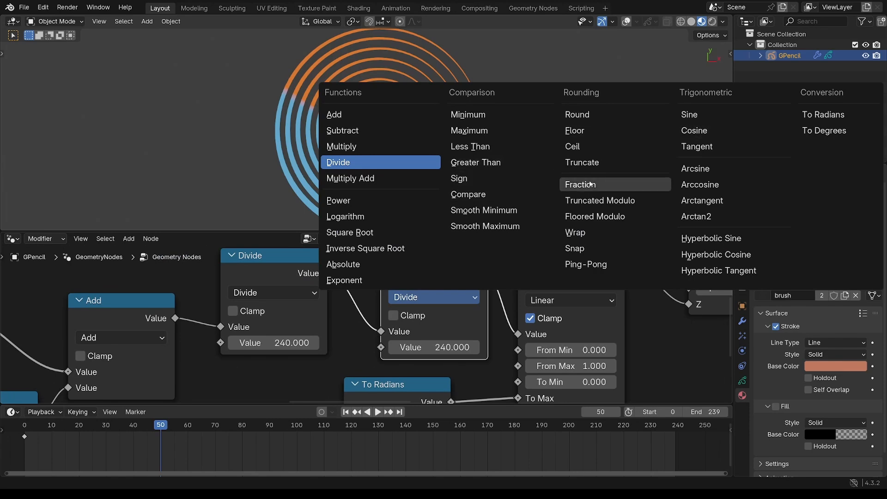
{"action": "left_click", "coordinate": [580, 184]}
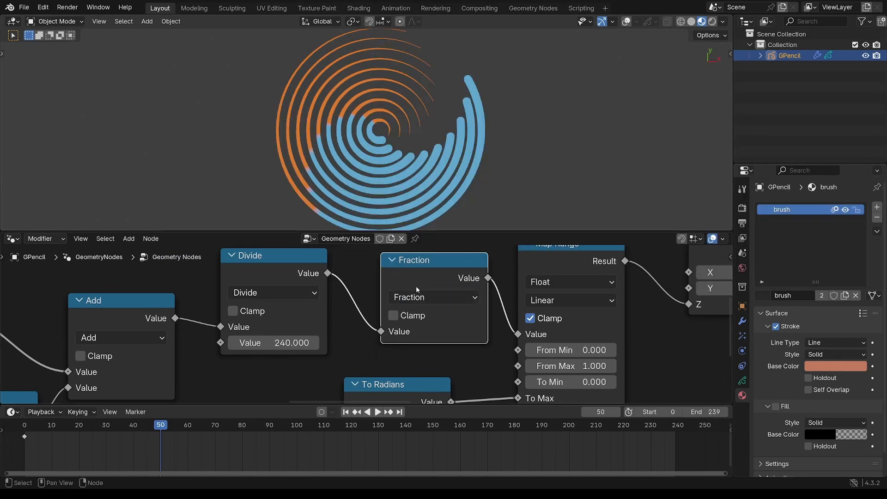
{"action": "mouse_move", "coordinate": [273, 341]}
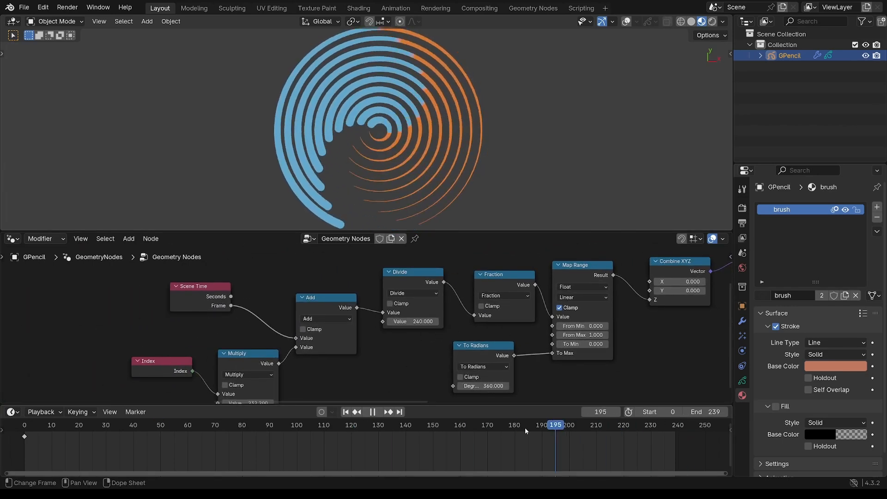
- Scrub to frames 195 and 223 and play to preview the looping rotation
{"action": "left_click", "coordinate": [372, 411]}
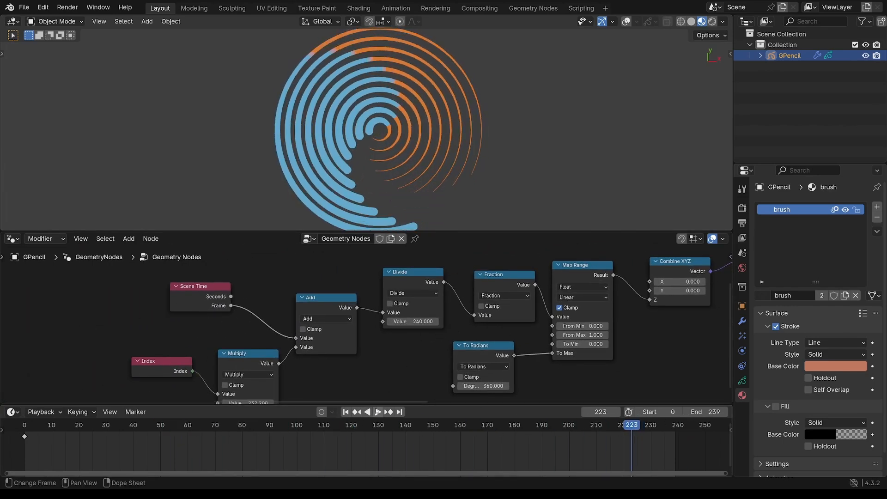
{"action": "left_click", "coordinate": [377, 412]}
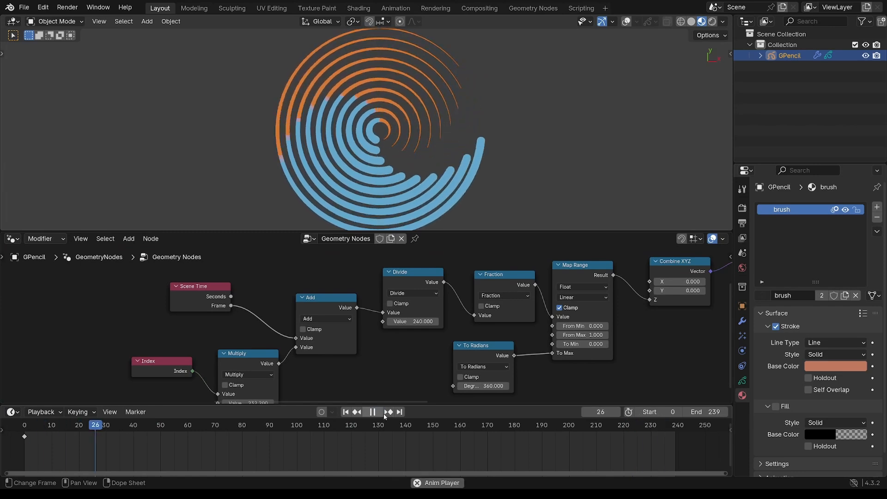
{"action": "left_click", "coordinate": [344, 411]}
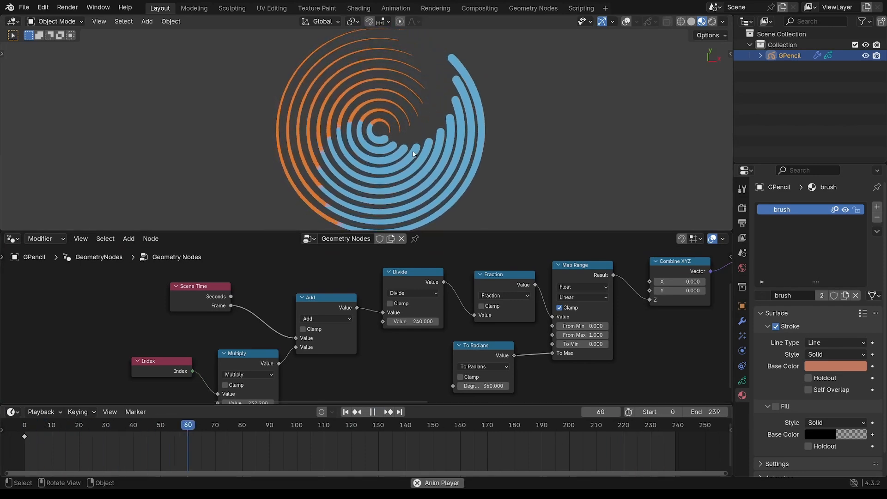
{"action": "left_click", "coordinate": [372, 411]}
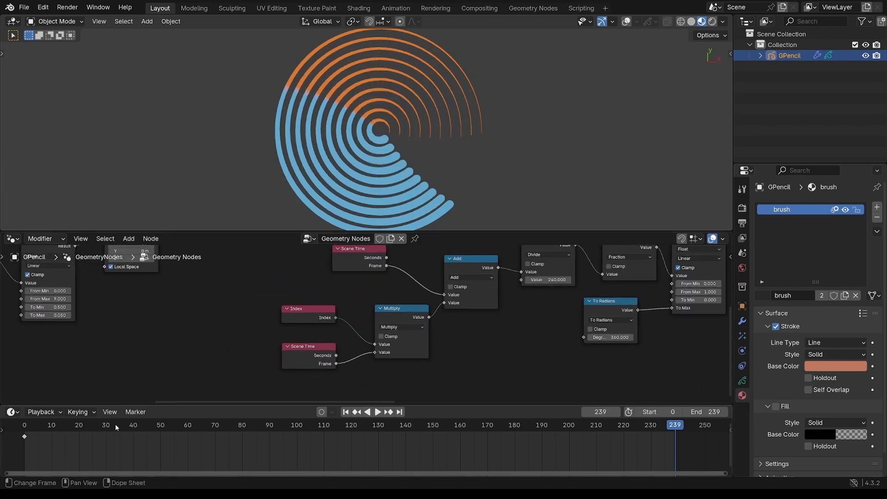
- Scrub to frame 239 and play to watch the rings spin apart at different speeds
{"action": "left_click", "coordinate": [377, 412]}
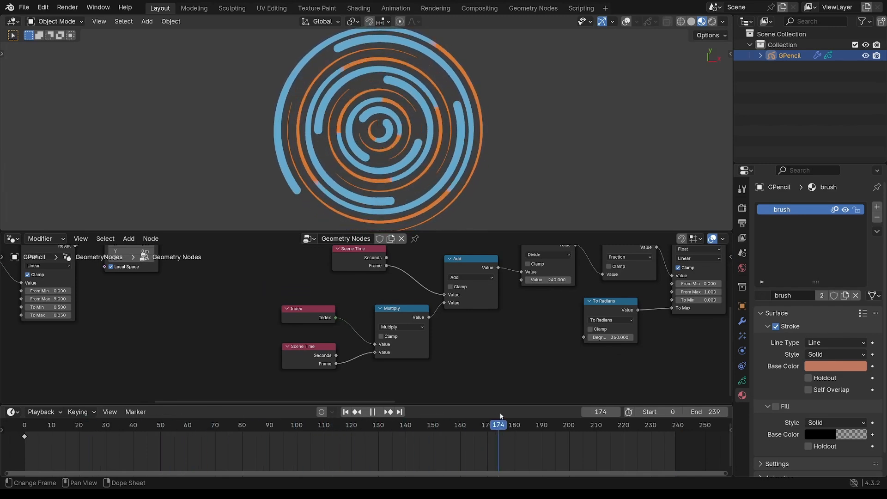
{"action": "left_click", "coordinate": [373, 412]}
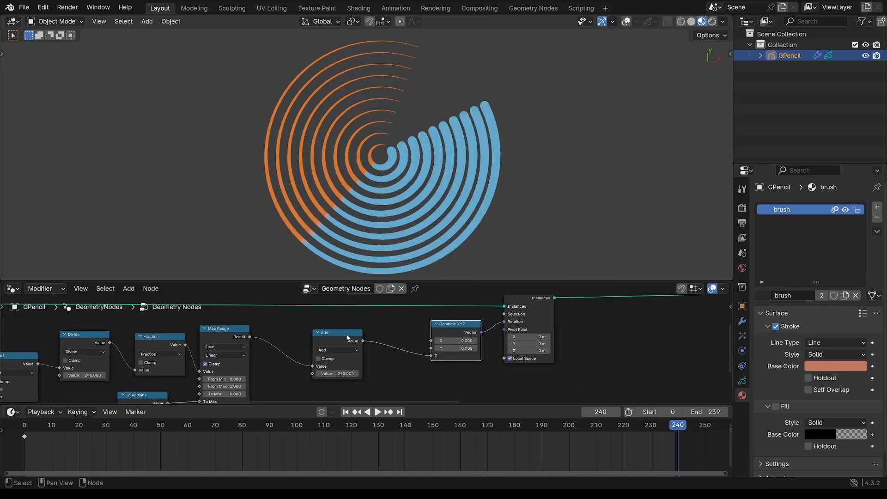
- Add a Random Value rotation offset with its Max set to tau for a full turn
{"action": "left_click", "coordinate": [128, 289]}
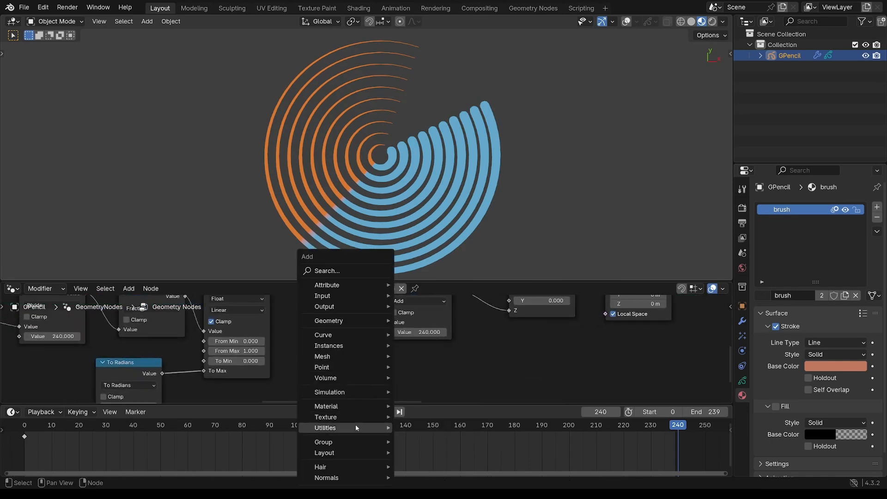
{"action": "left_click", "coordinate": [324, 428]}
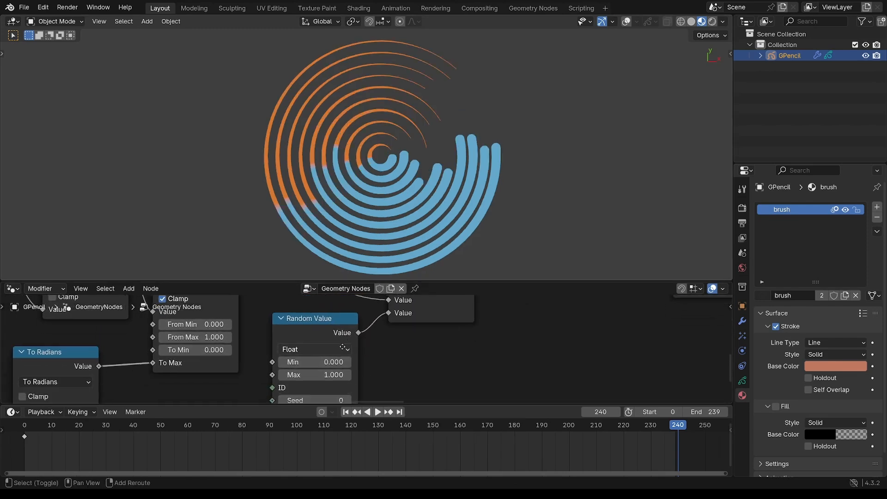
{"action": "left_click_drag", "start_coordinate": [314, 374], "coordinate": [328, 372]}
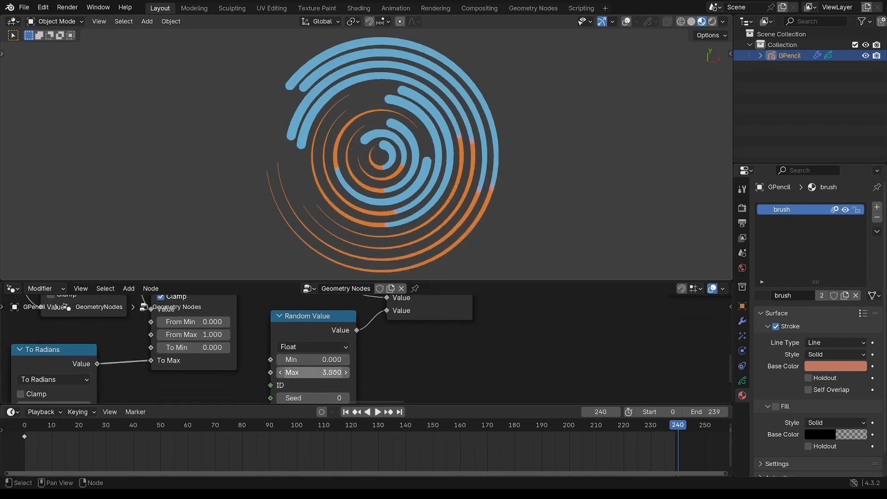
{"action": "type", "text": "tau"}
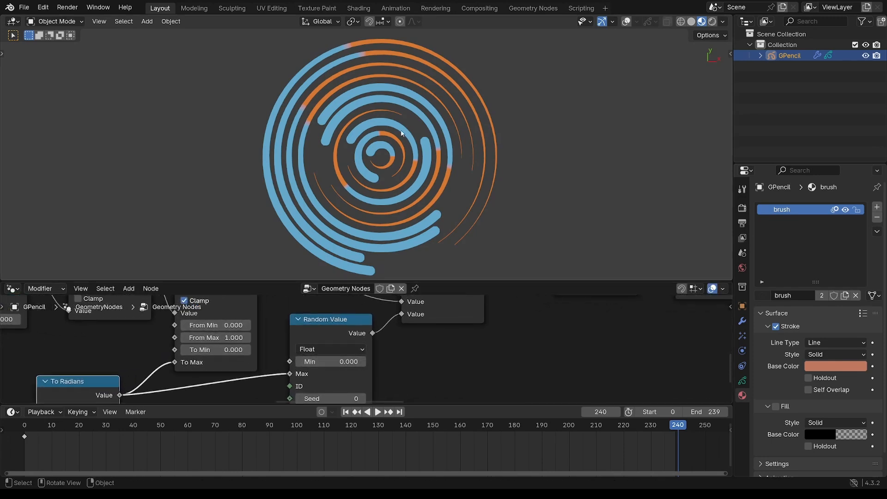
- Raise the Random Value seed to 5 and play the animation
{"action": "left_click", "coordinate": [377, 412]}
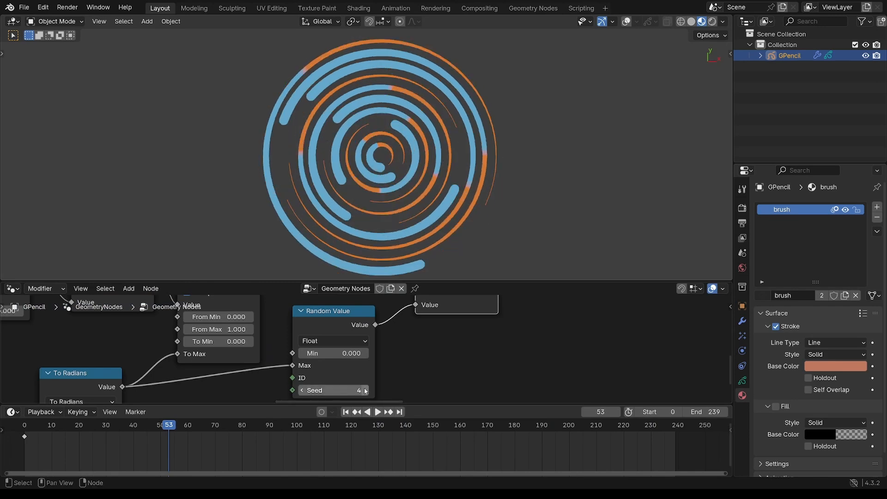
{"action": "left_click", "coordinate": [377, 412]}
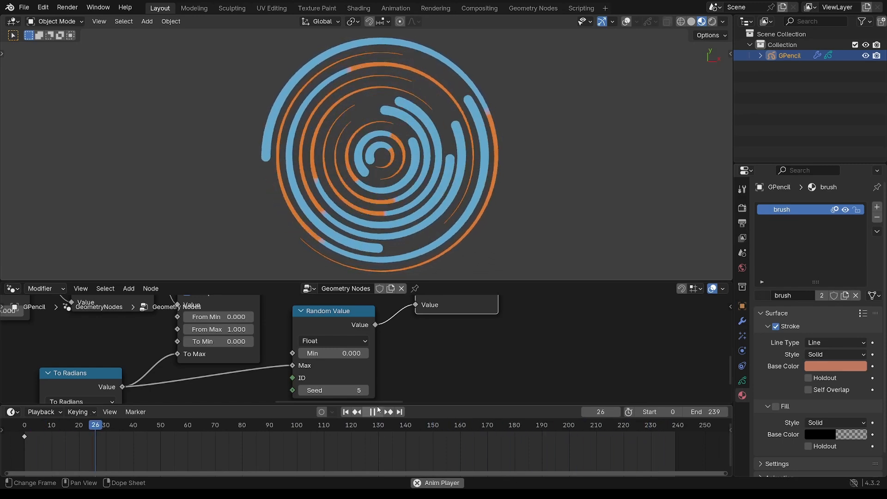
{"action": "left_click", "coordinate": [372, 411]}
{"action": "type", "text": "in"}
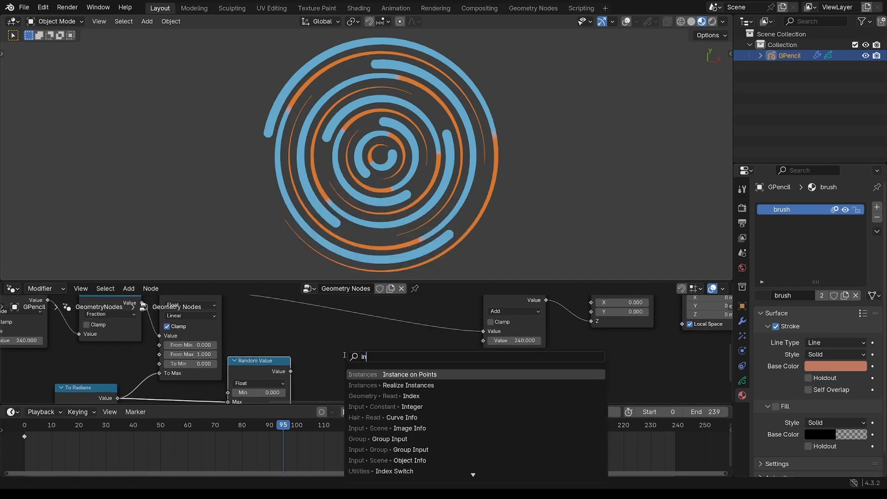
- Add an Index node through a Modulo math node into the rotation Add
{"action": "left_click", "coordinate": [411, 395]}
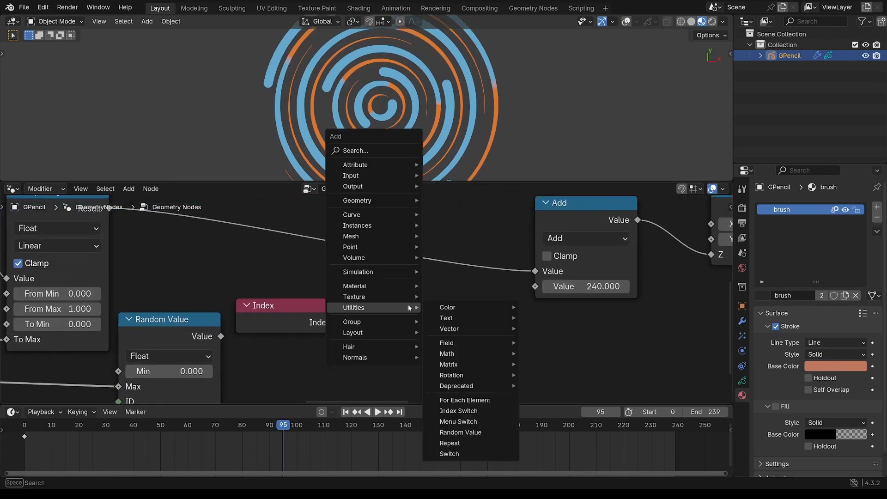
{"action": "type", "text": "Integer"}
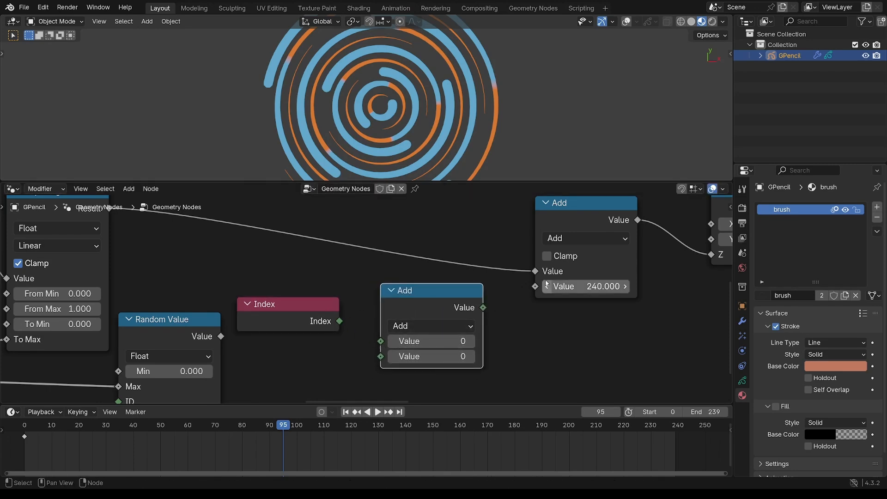
{"action": "left_click", "coordinate": [429, 326]}
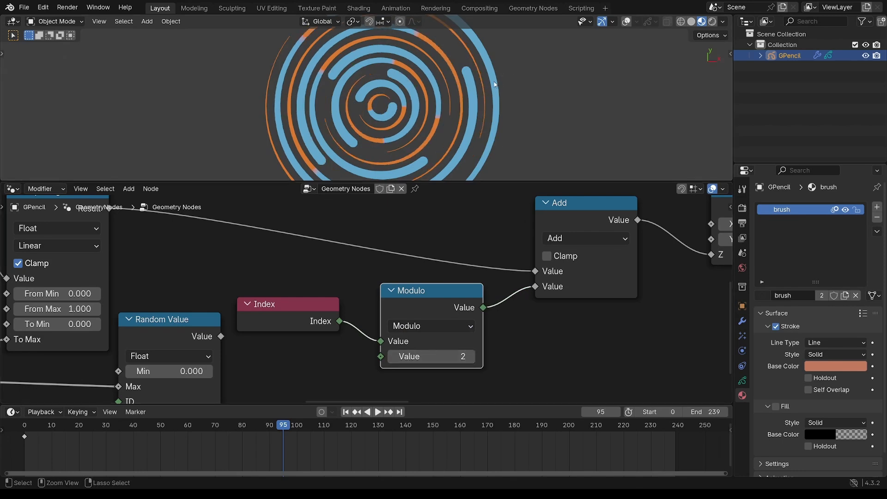
{"action": "left_click", "coordinate": [377, 412]}
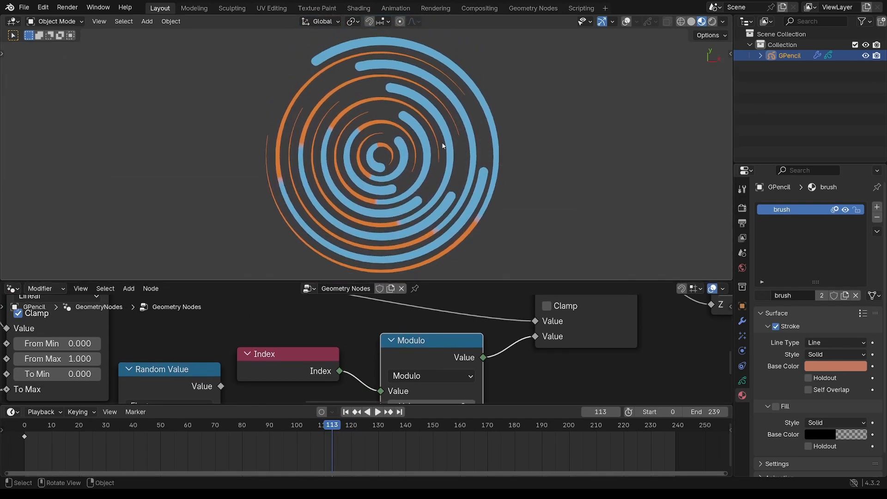
- Play the animation to watch alternating arcs rotate out of step
{"action": "left_click", "coordinate": [377, 414]}
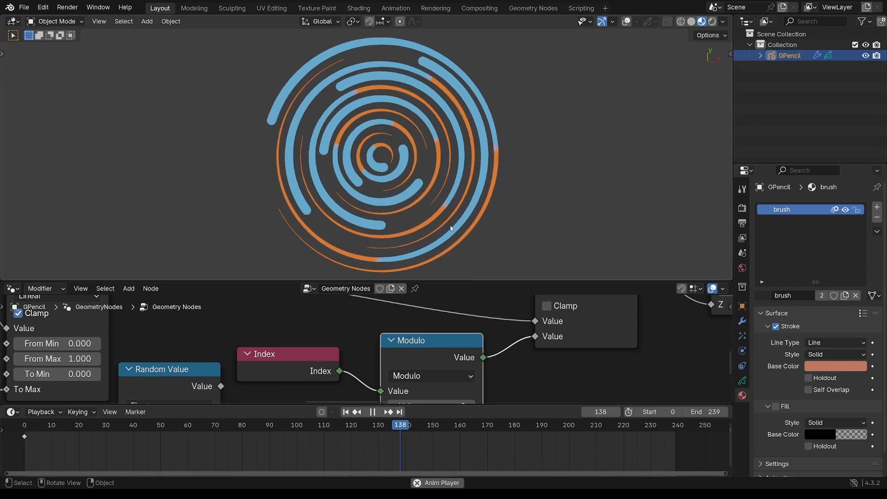
{"action": "left_click", "coordinate": [372, 411]}
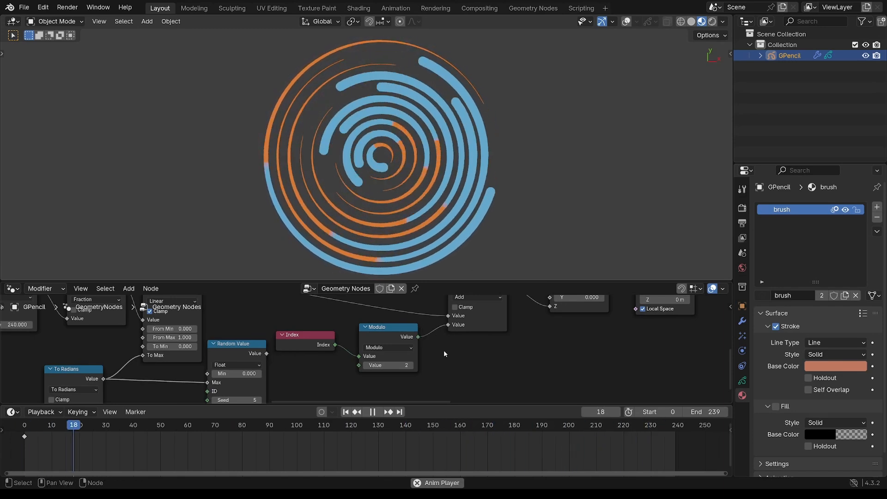
{"action": "left_click", "coordinate": [388, 412]}
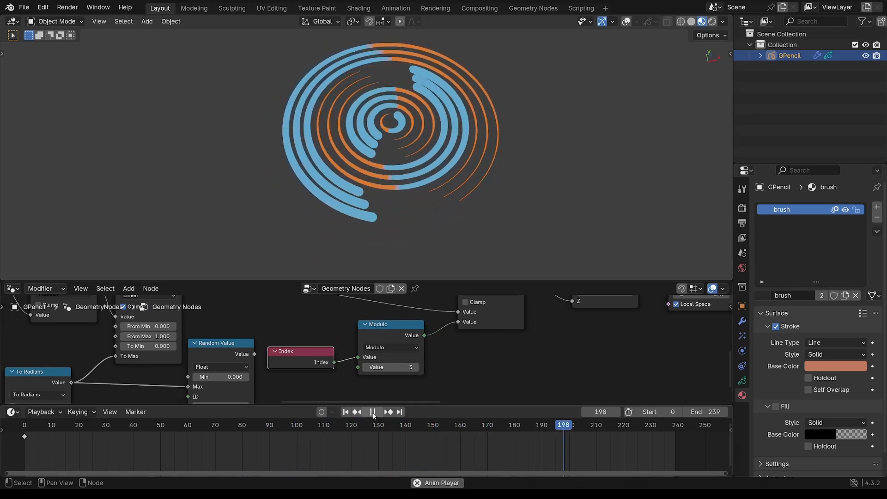
- Set the material's Stroke Style to Texture using brushstroke_1.png with UV Factor 1000
{"action": "left_click", "coordinate": [372, 411]}
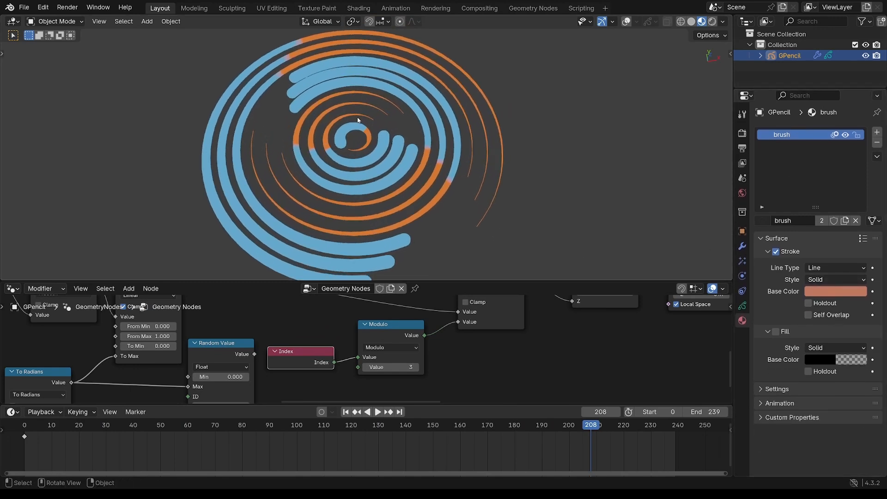
{"action": "left_click", "coordinate": [835, 279]}
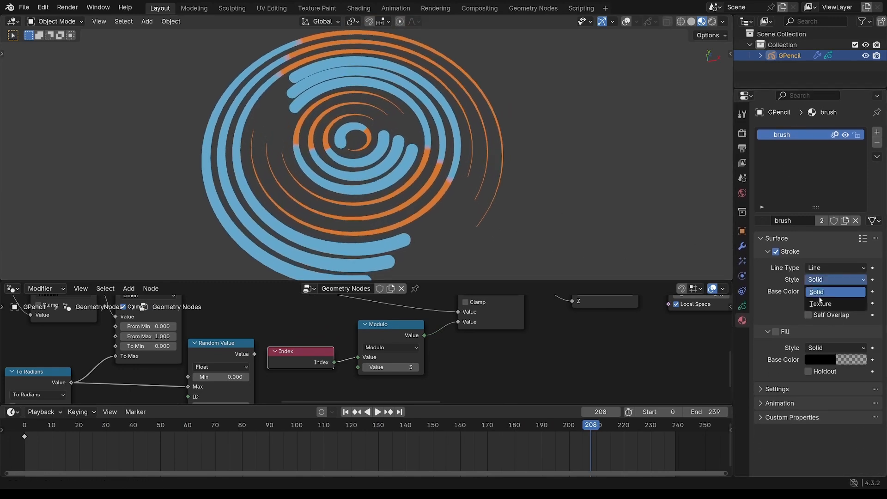
{"action": "left_click", "coordinate": [820, 304]}
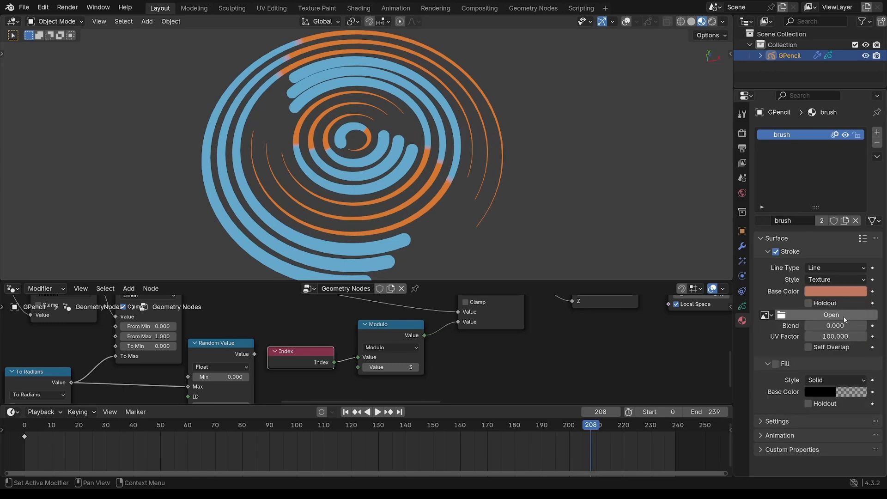
{"action": "mouse_move", "coordinate": [160, 157]}
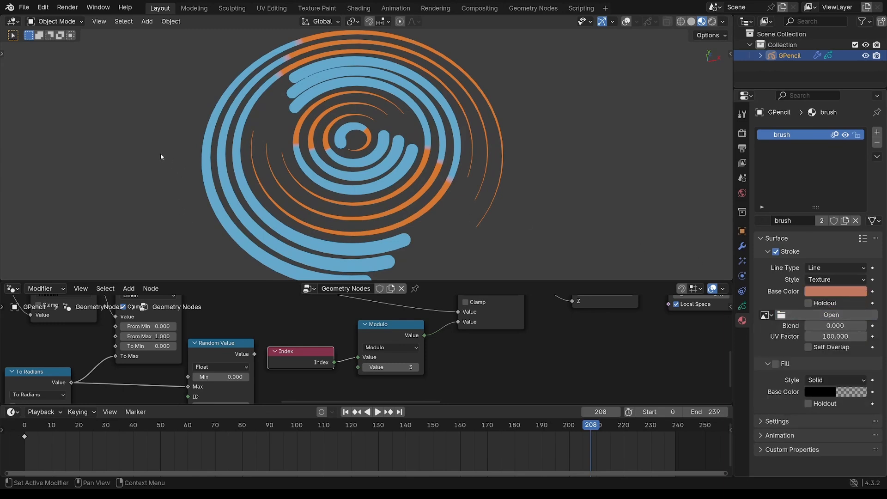
{"action": "mouse_move", "coordinate": [601, 310]}
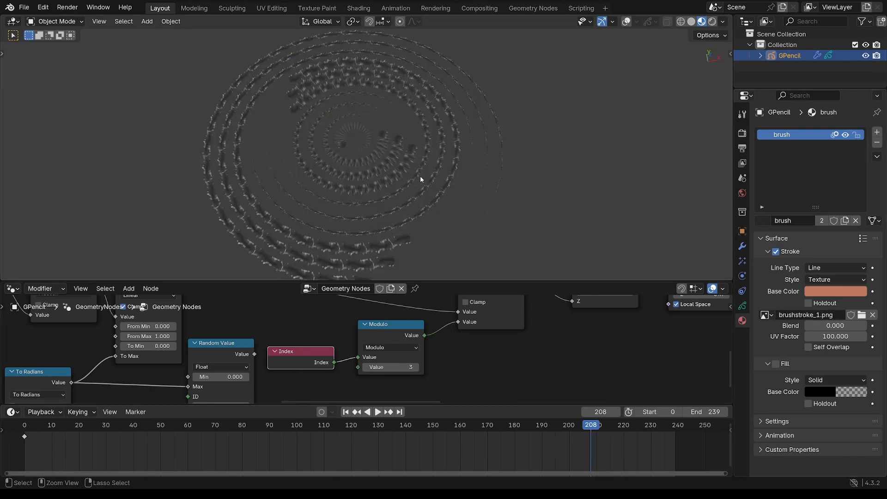
{"action": "left_click_drag", "start_coordinate": [420, 179], "coordinate": [266, 136]}
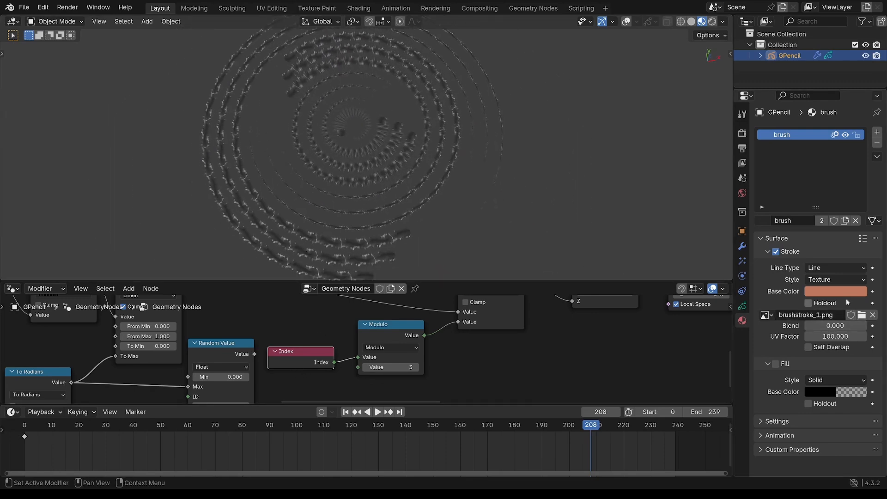
{"action": "double_click", "coordinate": [834, 336]}
{"action": "type", "text": "1000.000"}
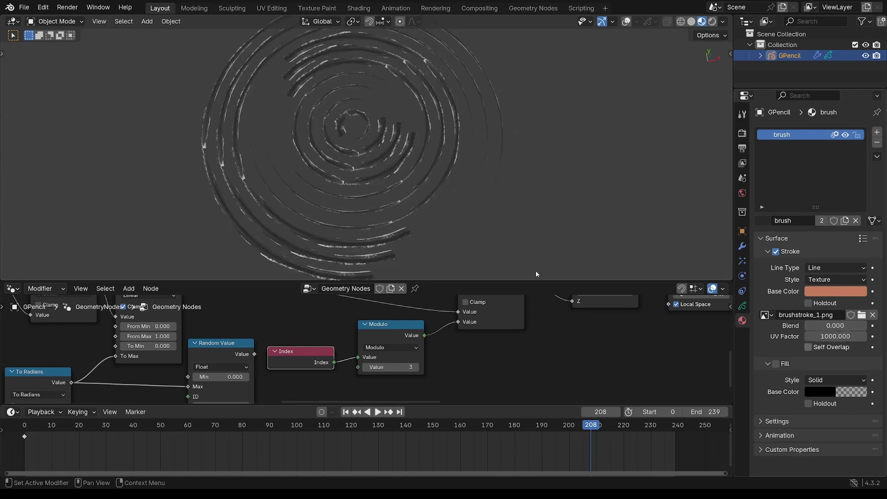
- Adjust the texture Blend from full down to about 0.5 with the orange and blue
{"action": "left_click_drag", "start_coordinate": [820, 325], "coordinate": [848, 325]}
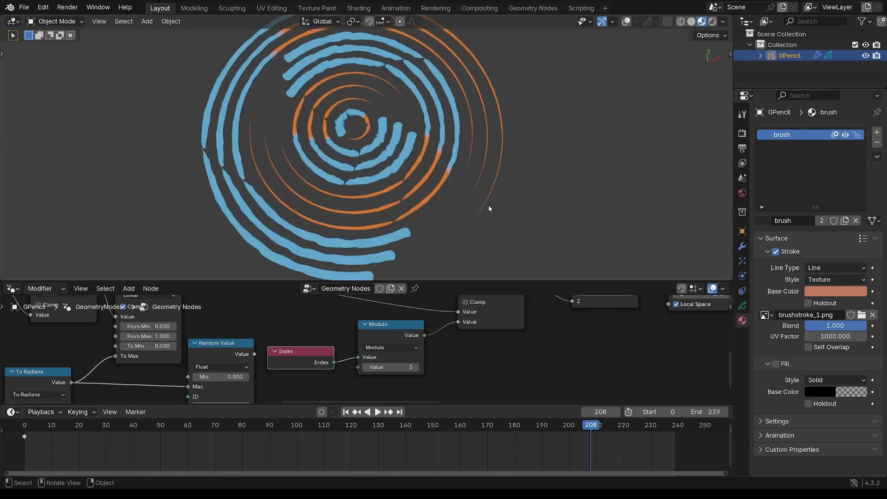
{"action": "scroll", "scroll_direction": "up", "scroll_amount": 3}
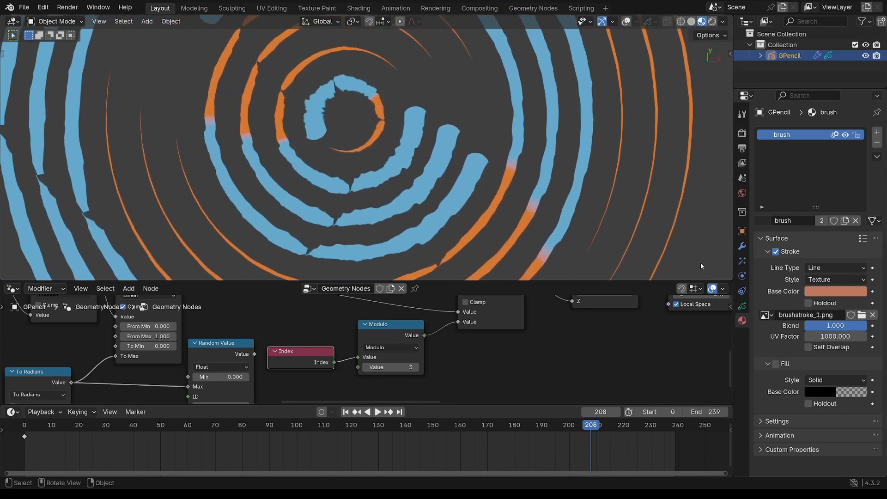
{"action": "left_click_drag", "start_coordinate": [854, 326], "coordinate": [821, 325]}
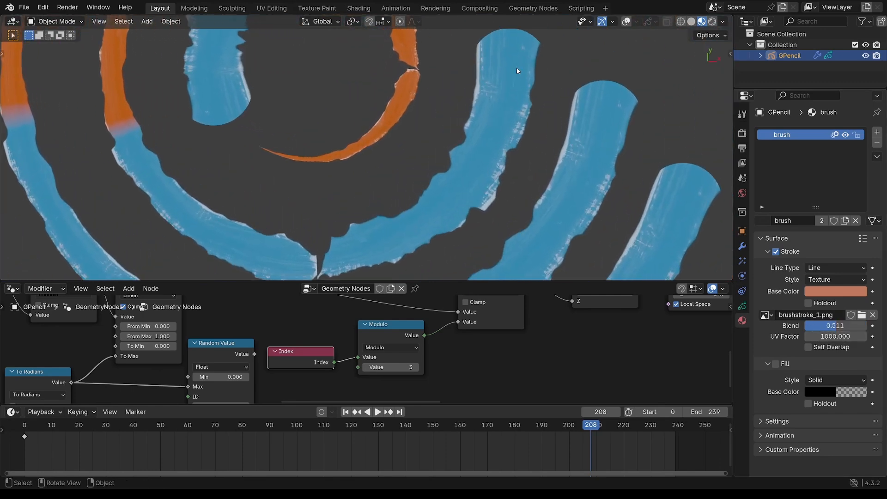
{"action": "scroll", "scroll_direction": "down", "scroll_amount": 3}
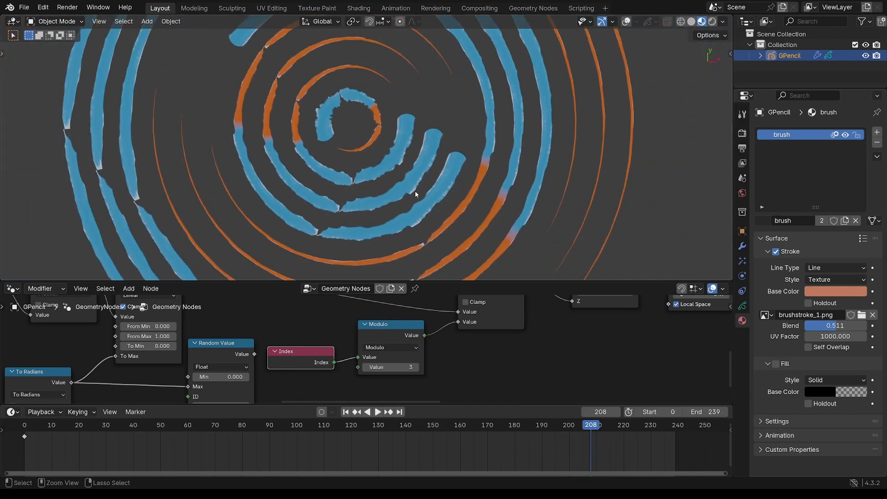
{"action": "left_click", "coordinate": [377, 412]}
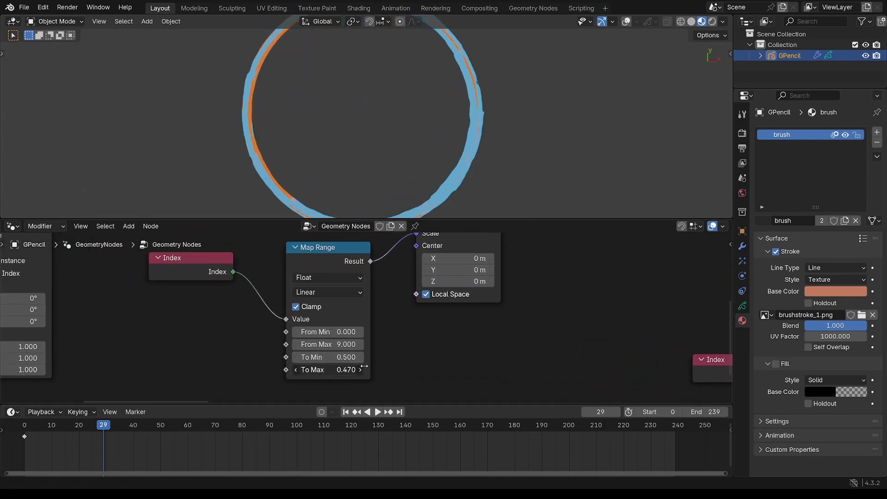
- Lower the Map Range To Max to 0.310 so arc scale runs 0.5–0.31, then preview playback
{"action": "left_click_drag", "start_coordinate": [344, 370], "coordinate": [328, 370]}
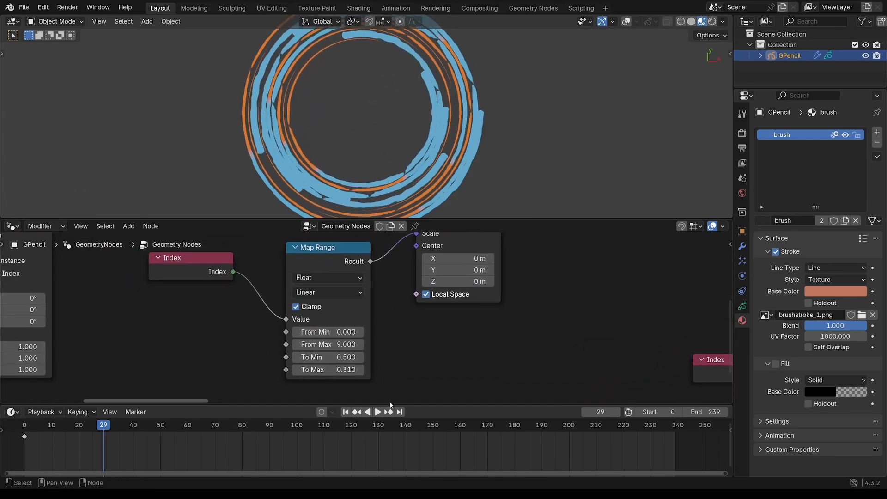
{"action": "left_click", "coordinate": [377, 412]}
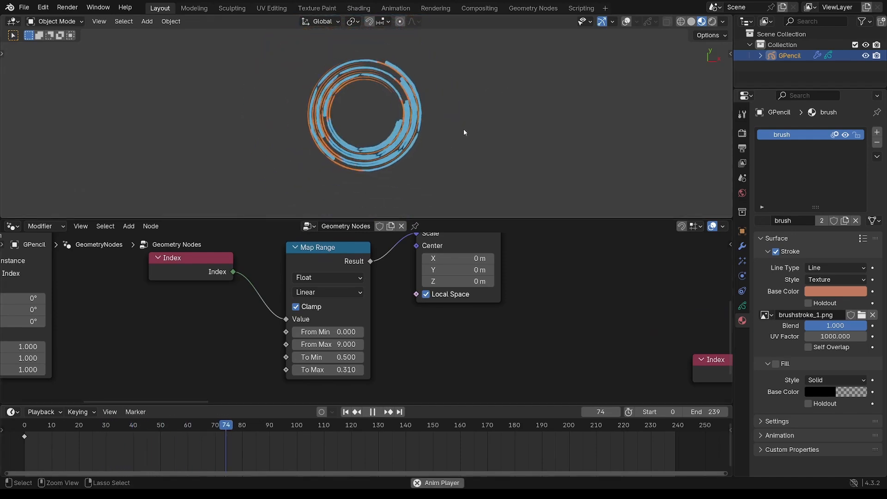